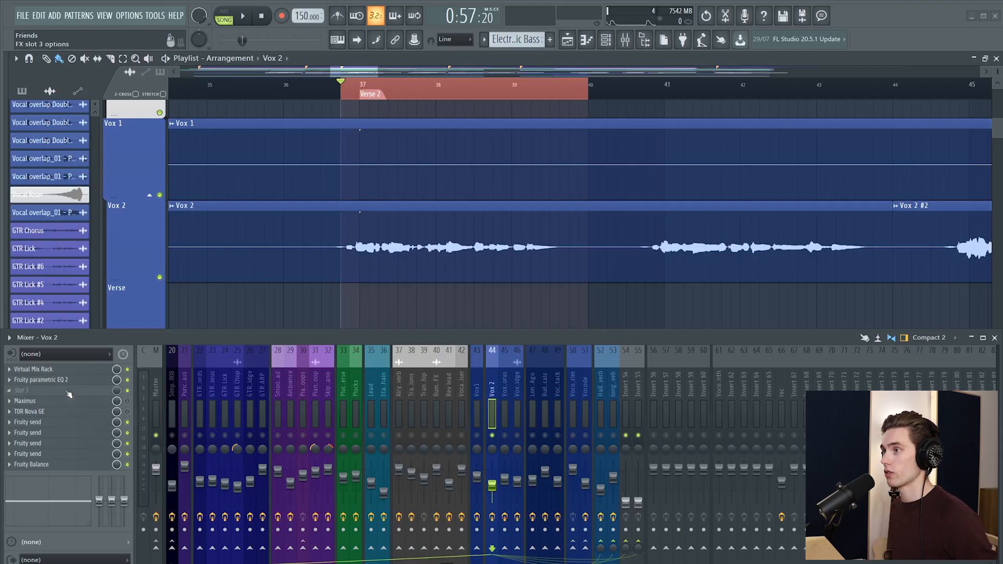
Step: Audition the Vox 2 vocal through its parametric EQ, then close the EQ
left_click(40, 379)
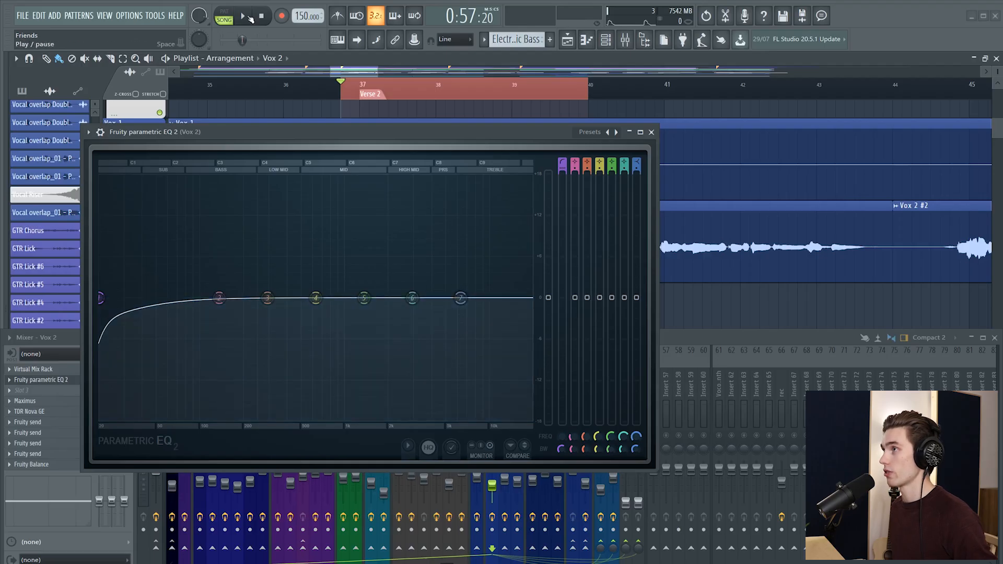
left_click(242, 16)
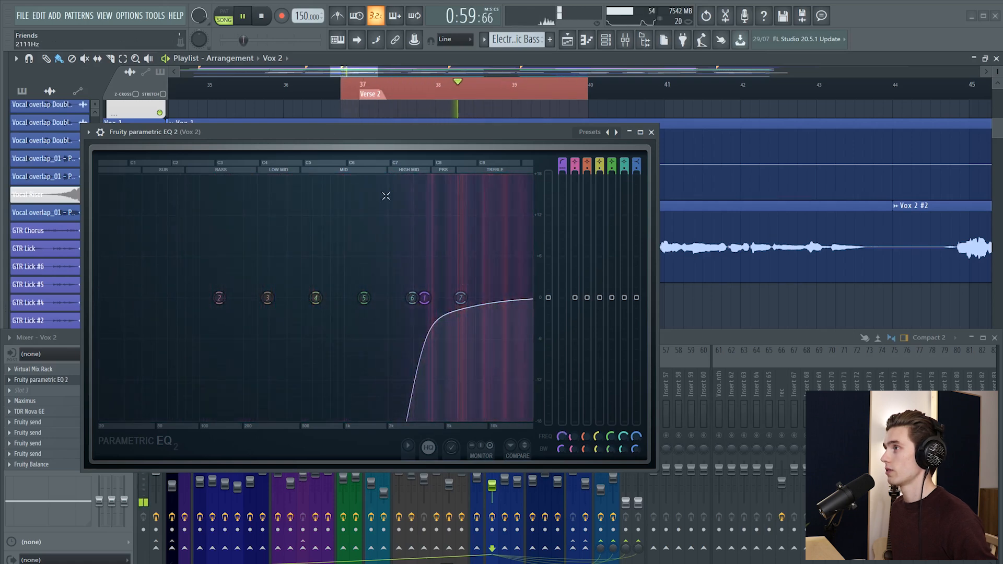
left_click(262, 16)
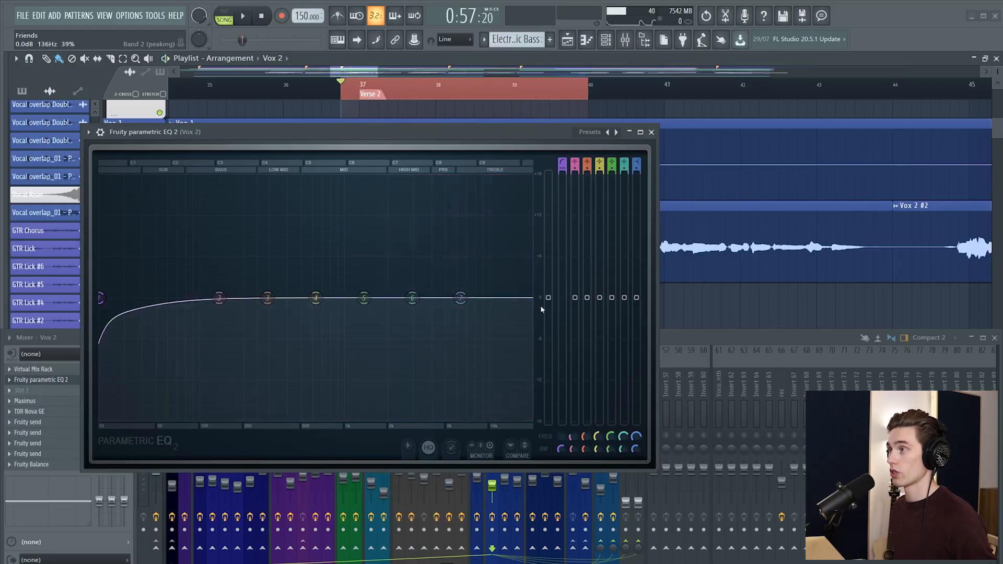
left_click(650, 131)
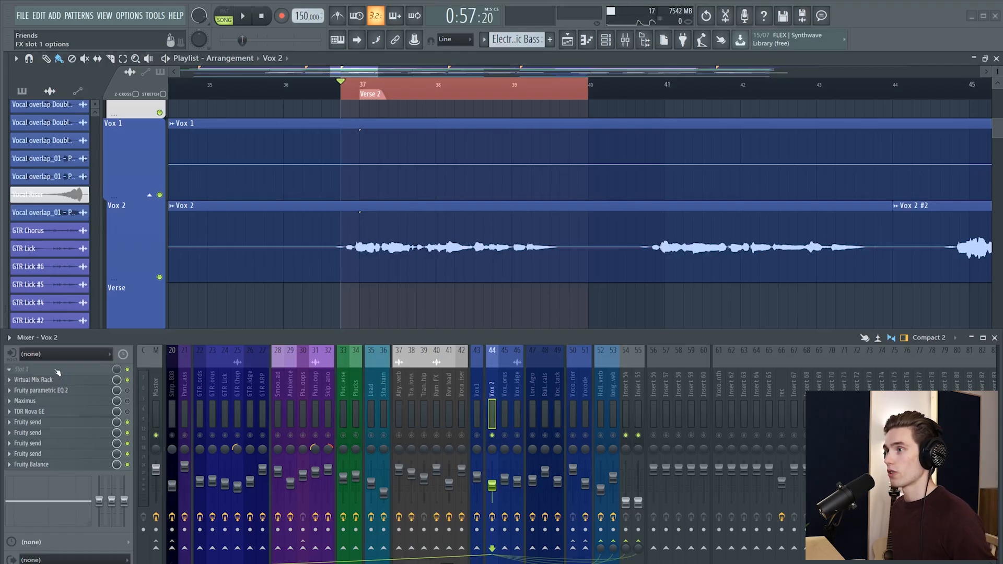
Step: Insert Maximus into the Vox 2 chain and load its De-esser narrow-band preset
right_click(48, 354)
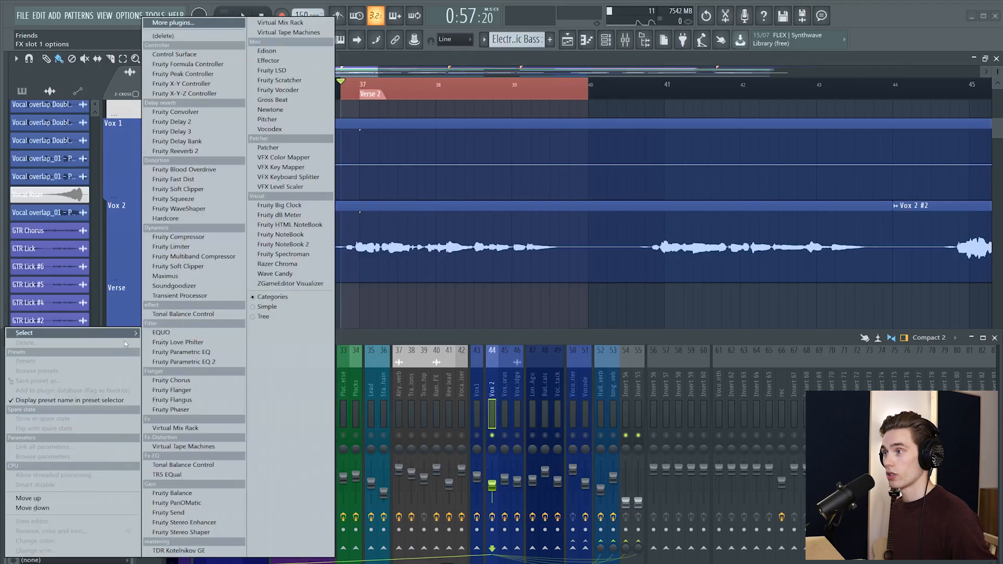
left_click(165, 268)
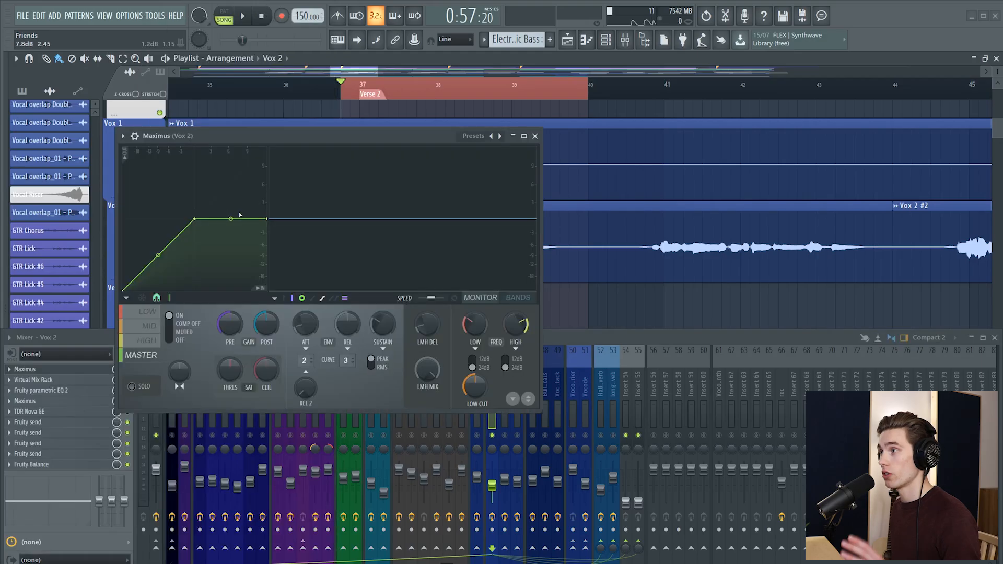
left_click(124, 136)
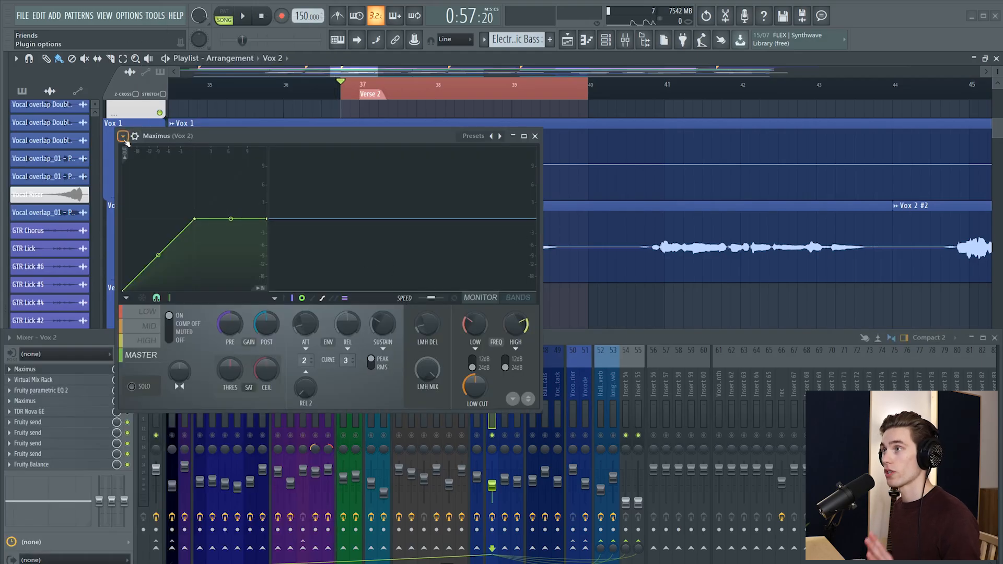
left_click(124, 136)
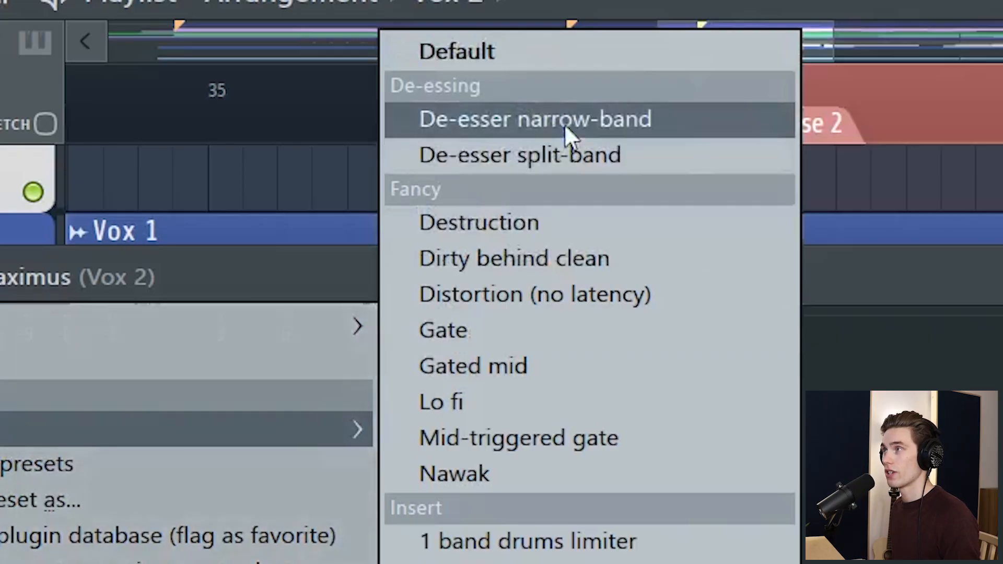
left_click(534, 119)
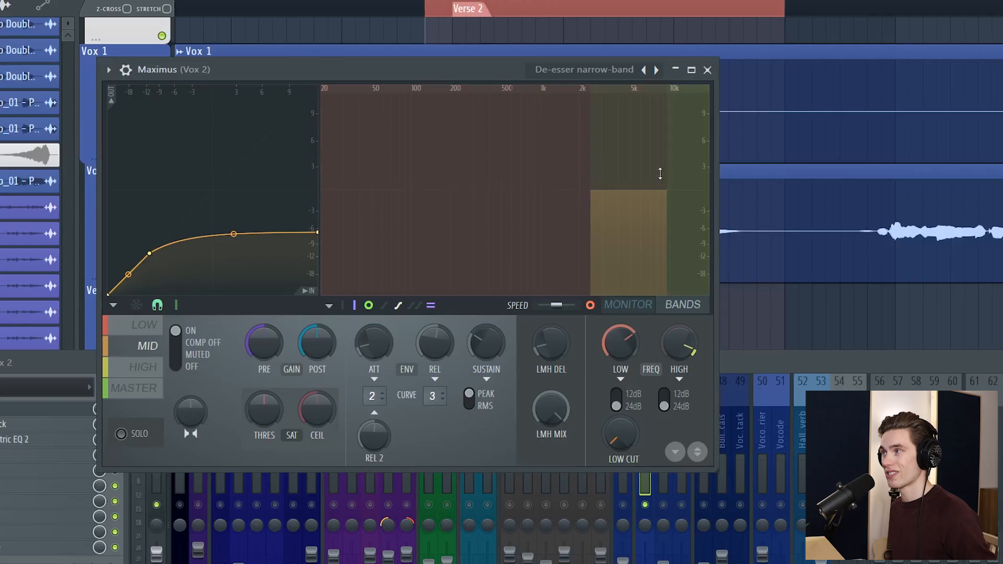
mouse_move(636, 189)
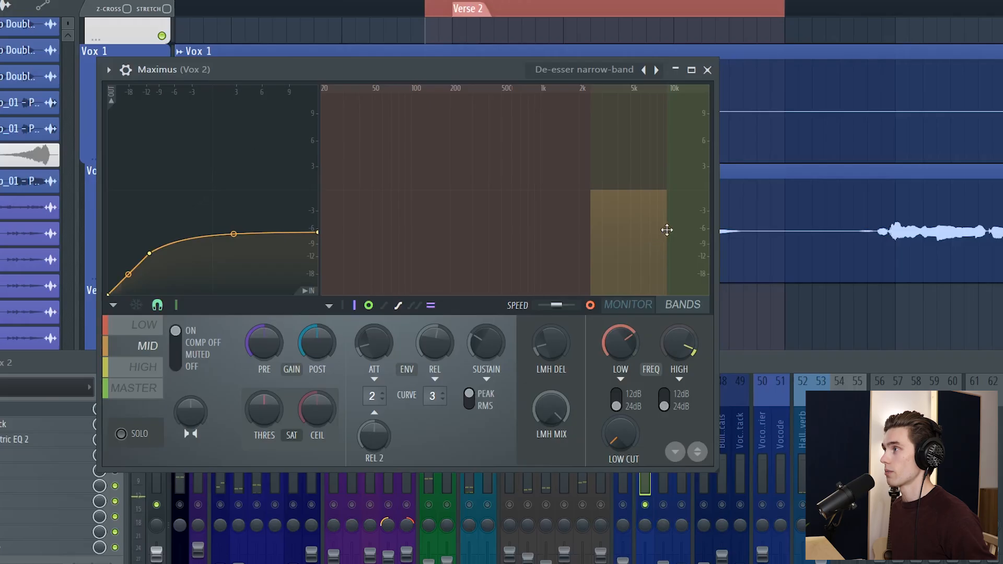
Step: Shift the Maximus high band up so it covers only frequencies above about 5 kHz
left_click(144, 367)
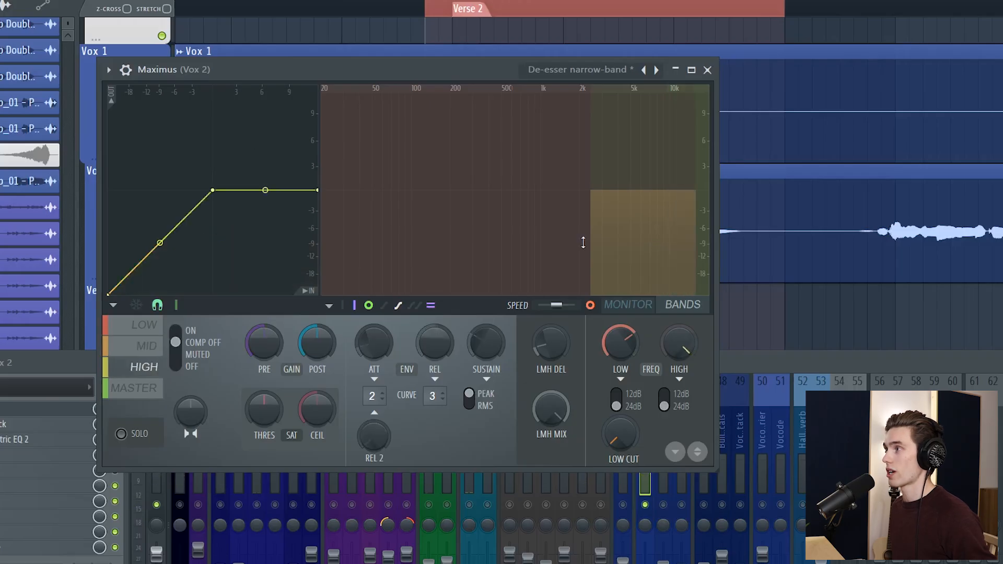
left_click(146, 325)
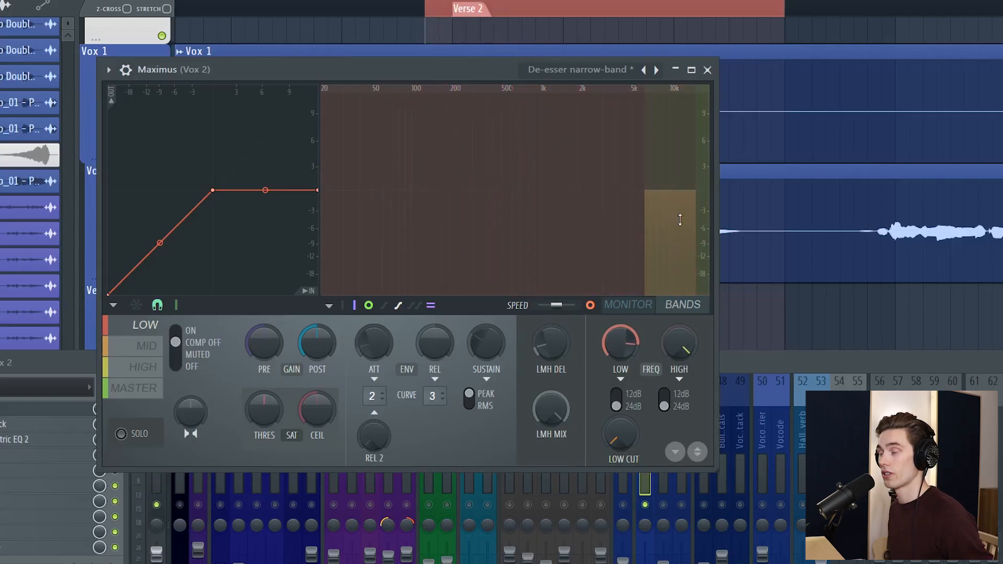
mouse_move(665, 241)
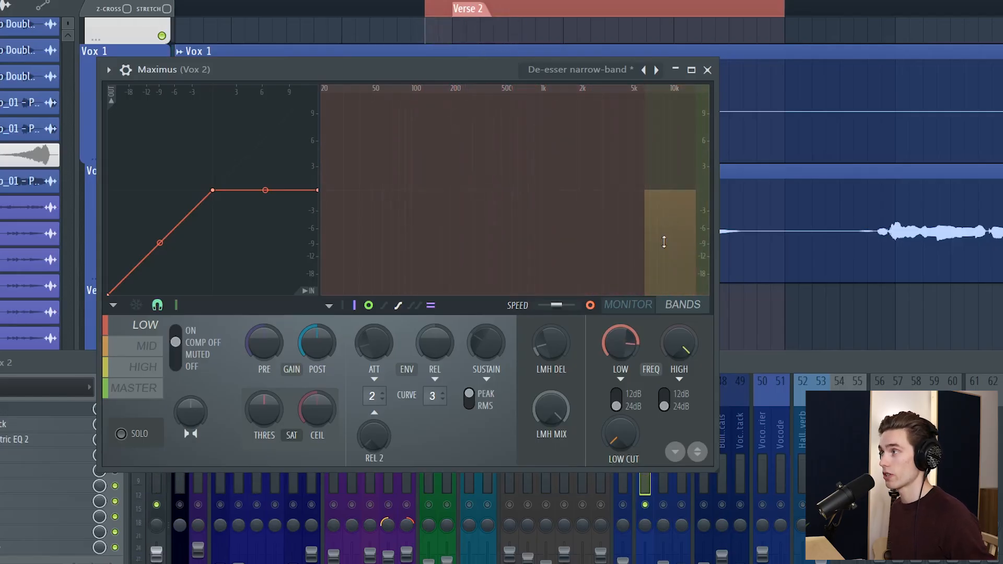
left_click(146, 346)
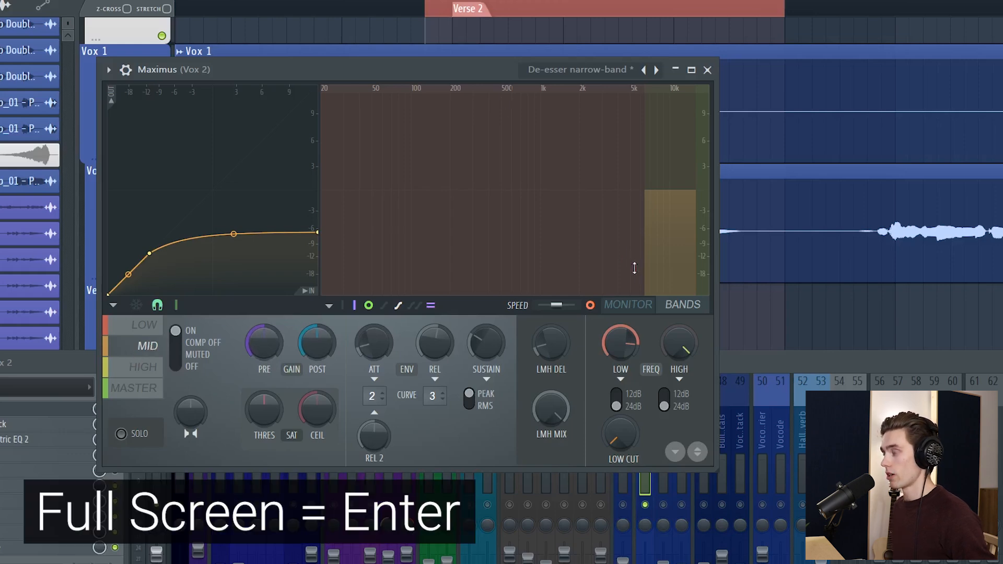
Step: Expand Maximus full screen to reshape the mid band's compression knee
key("enter")
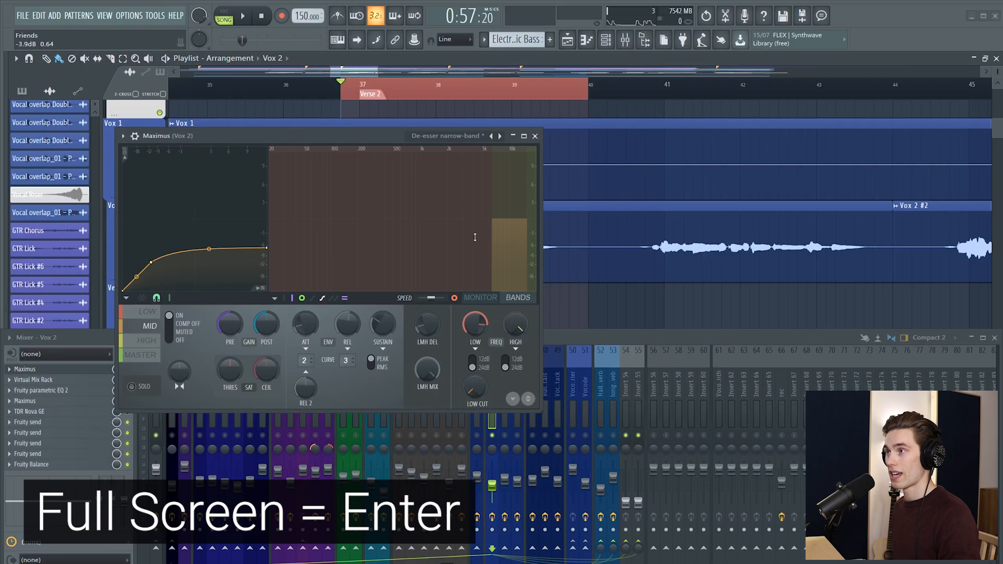
key("enter")
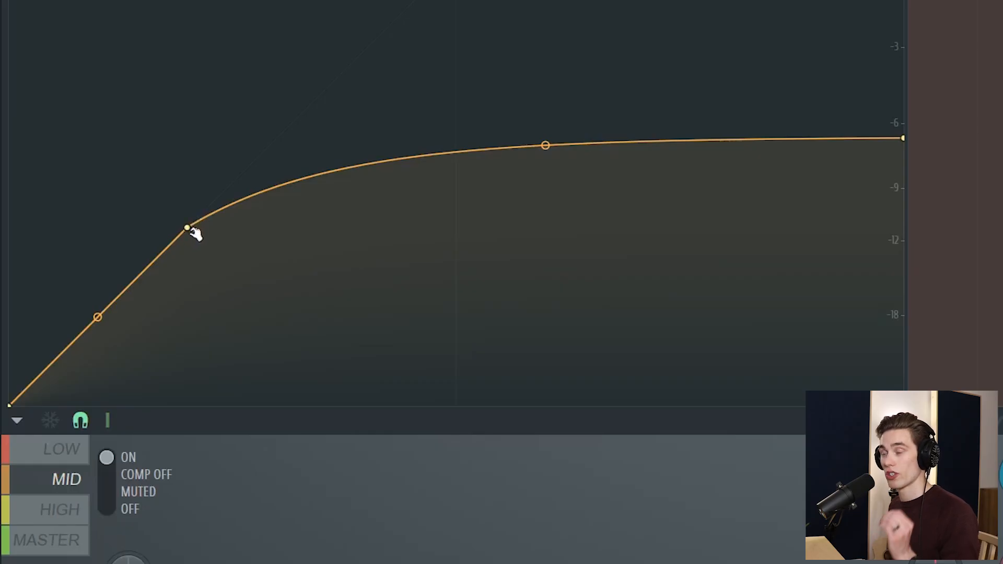
mouse_move(304, 201)
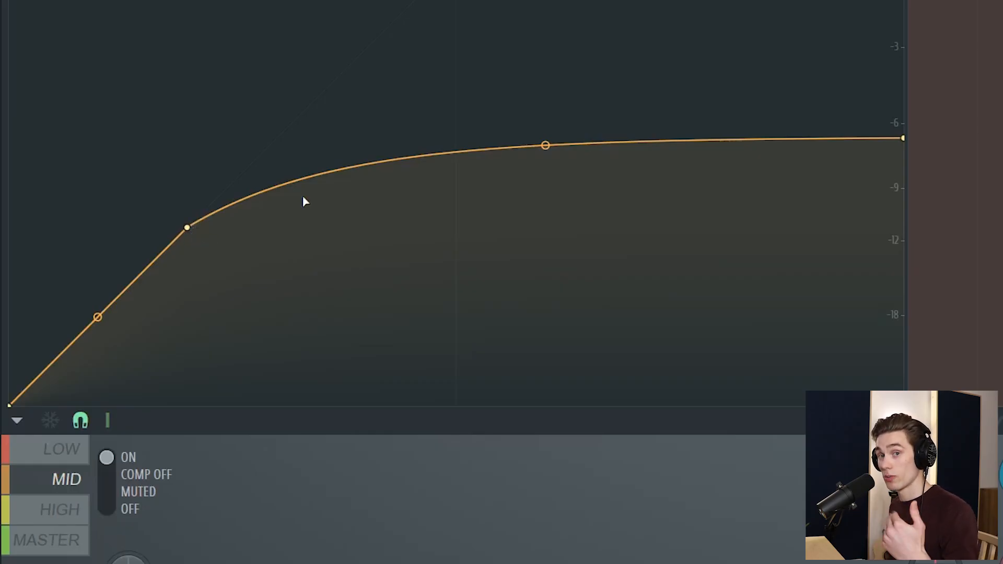
mouse_move(125, 233)
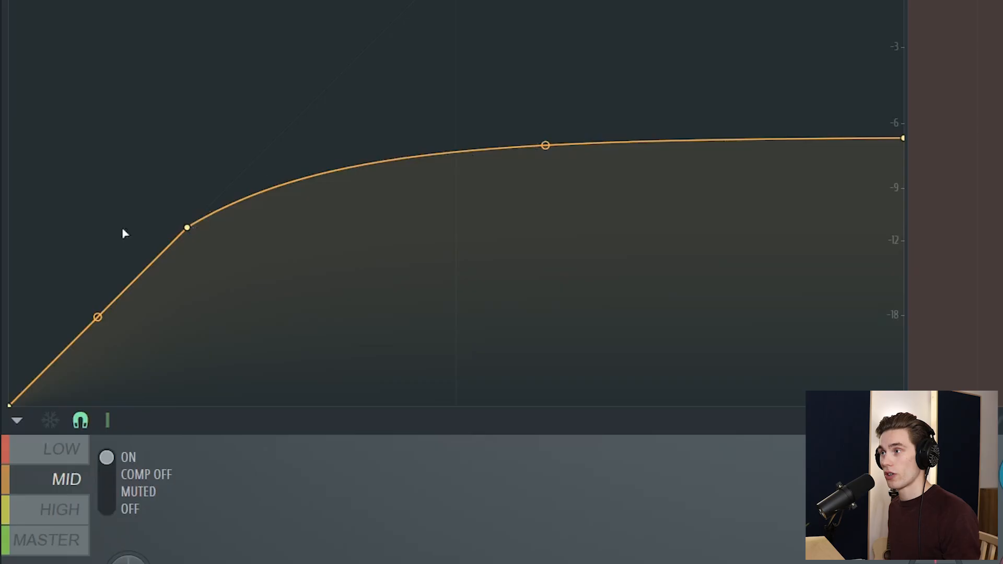
mouse_move(586, 192)
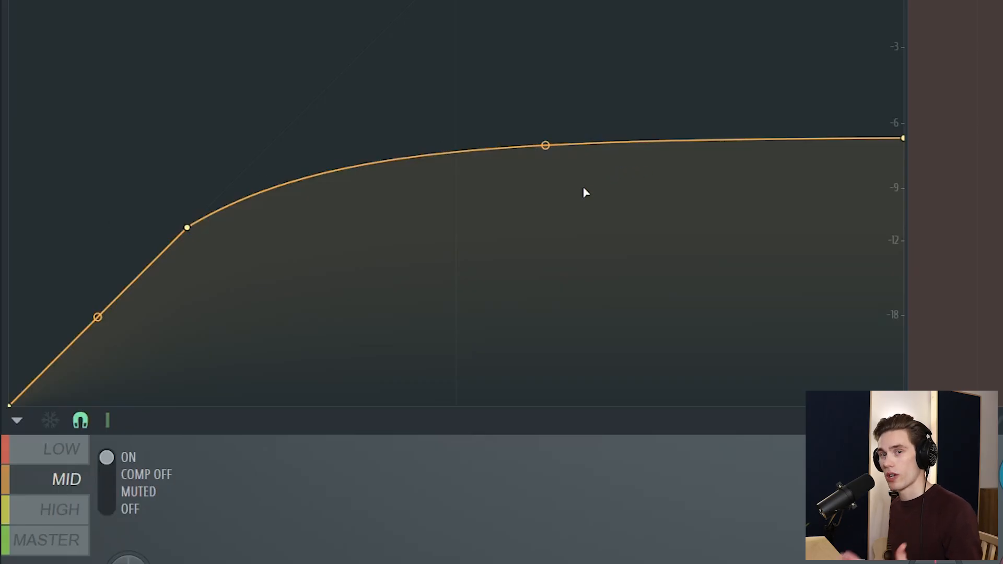
mouse_move(390, 299)
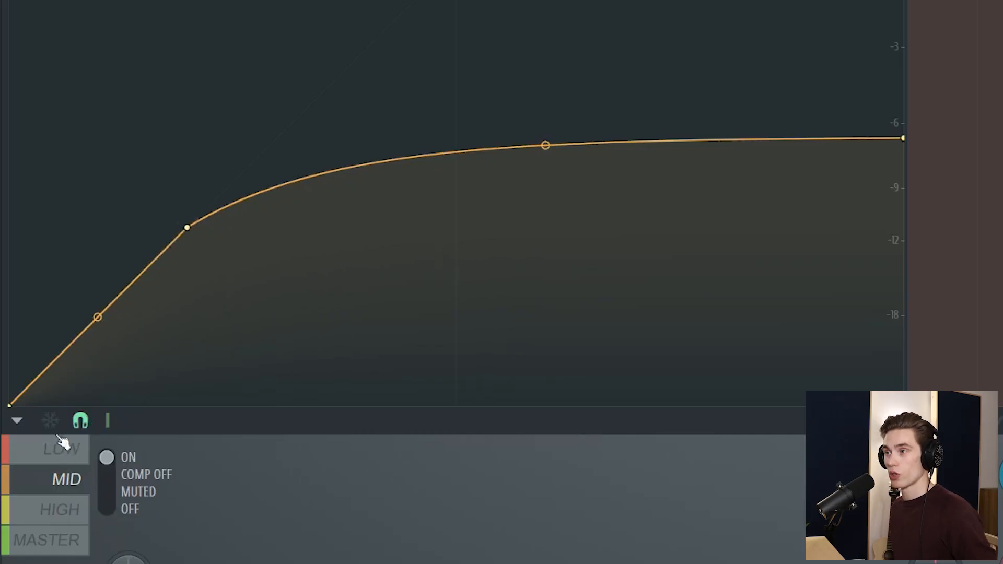
mouse_move(141, 351)
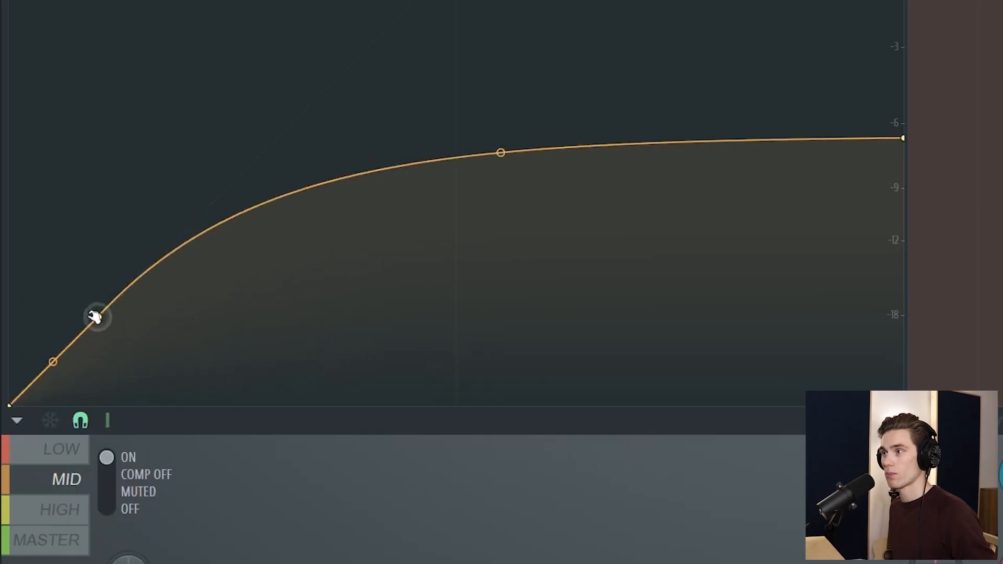
mouse_move(120, 364)
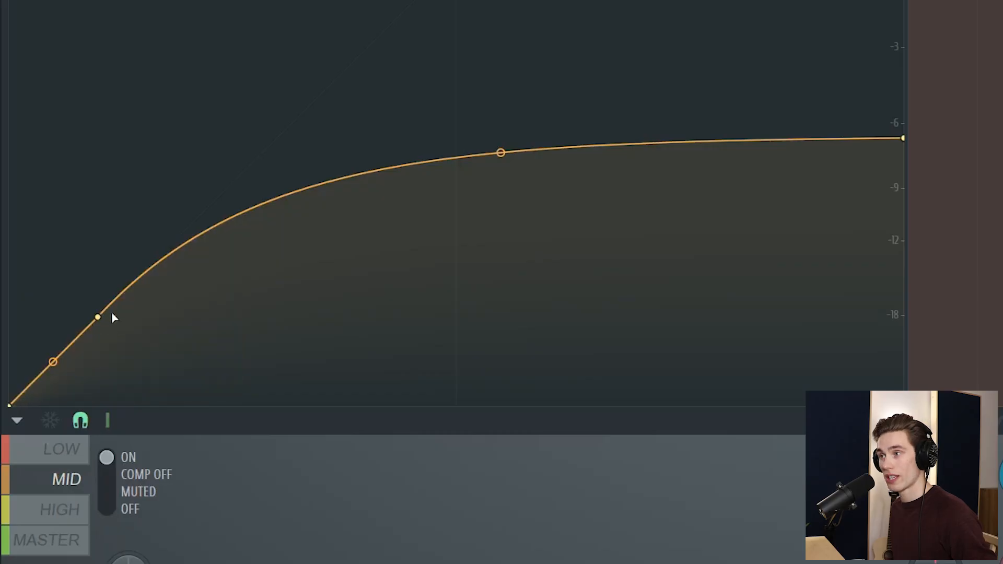
mouse_move(466, 184)
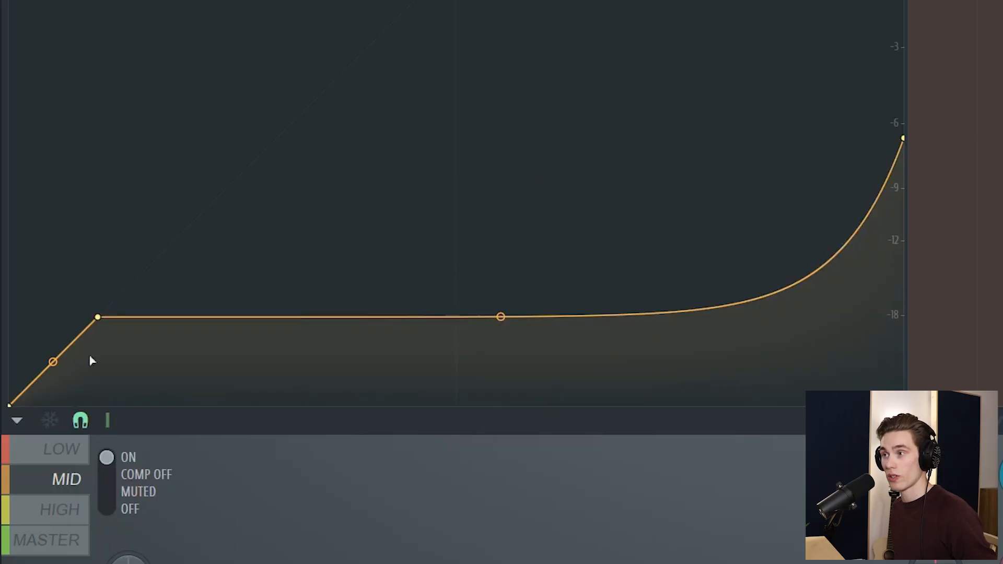
mouse_move(229, 330)
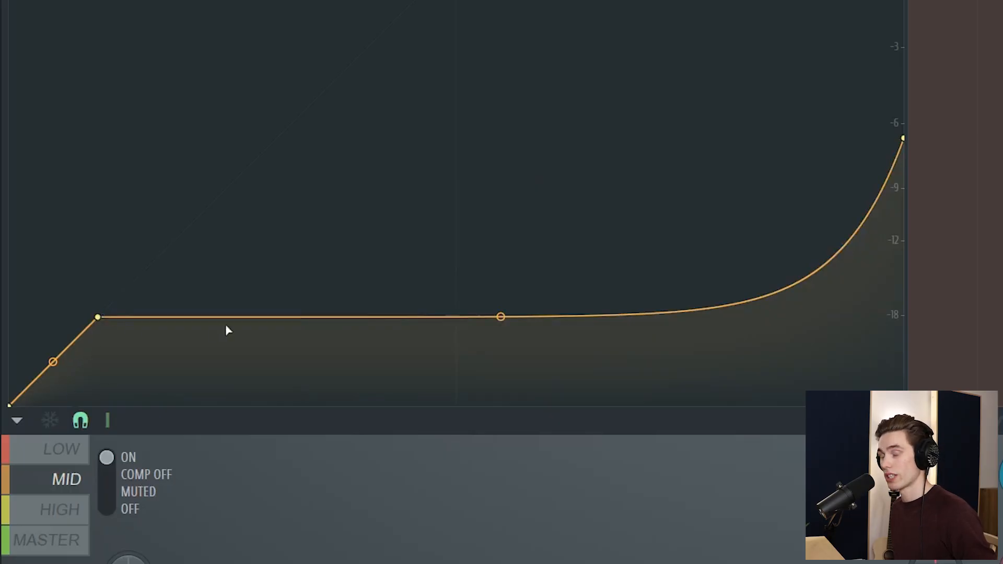
mouse_move(415, 328)
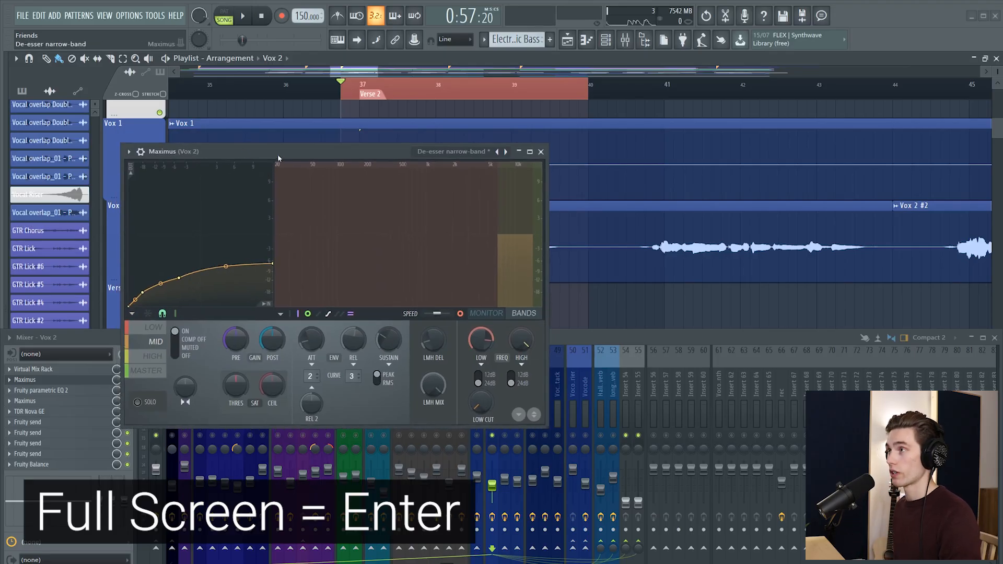
Step: Close the Maximus de-esser so the Vox 2 playlist and mixer show
key("enter")
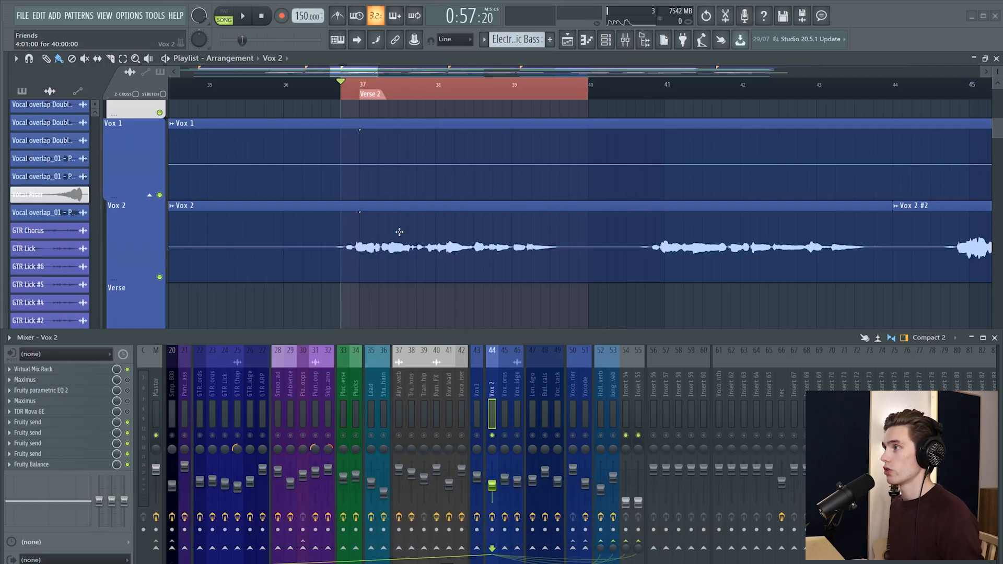
Step: Send the Vox 2 verse clip to Edison and audition it there
double_click(399, 231)
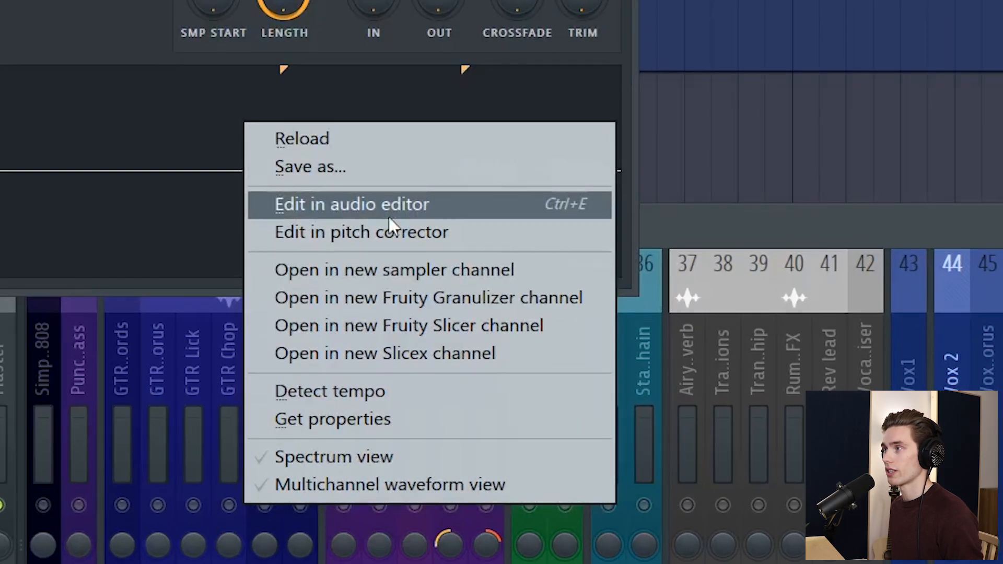
left_click(352, 204)
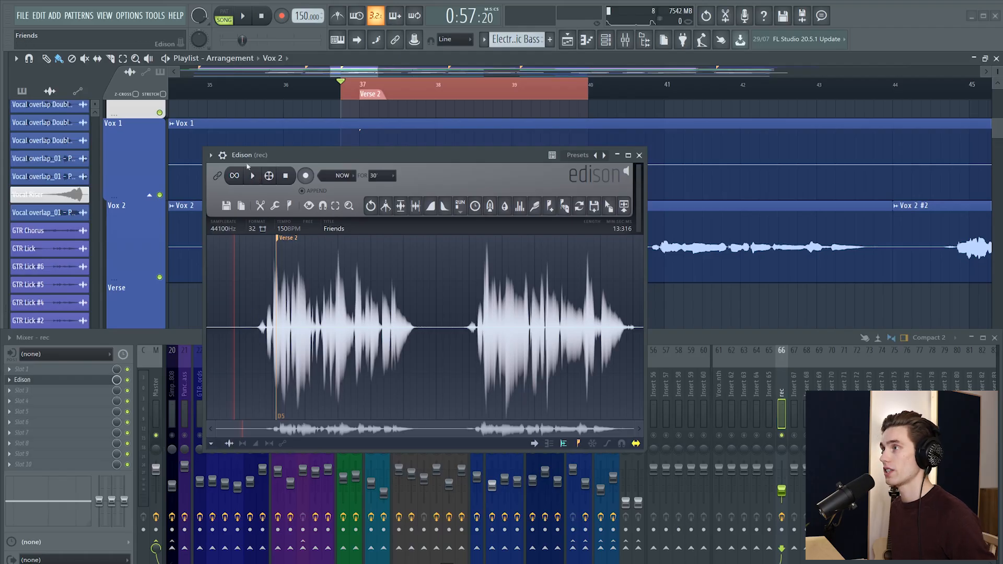
left_click(251, 176)
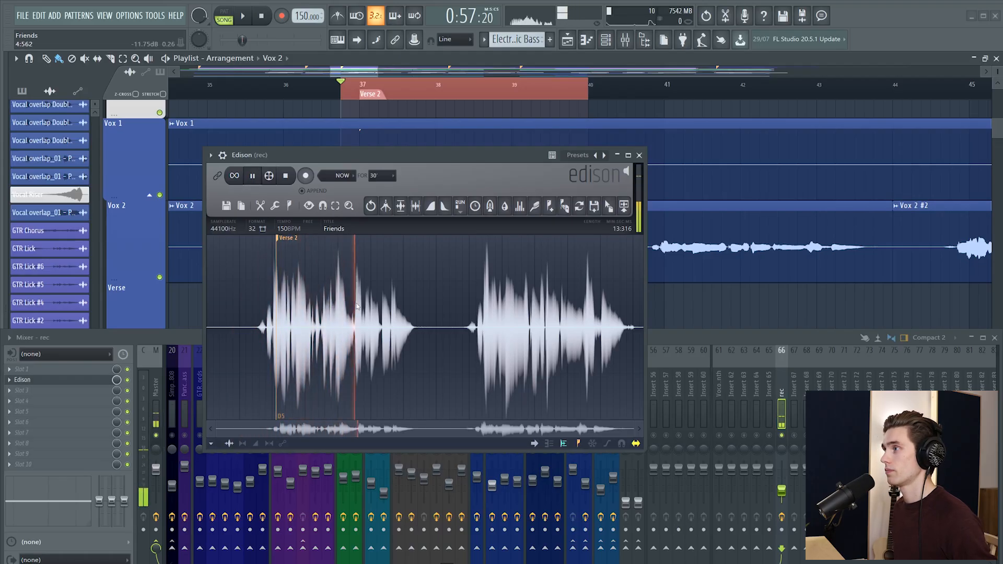
left_click(252, 175)
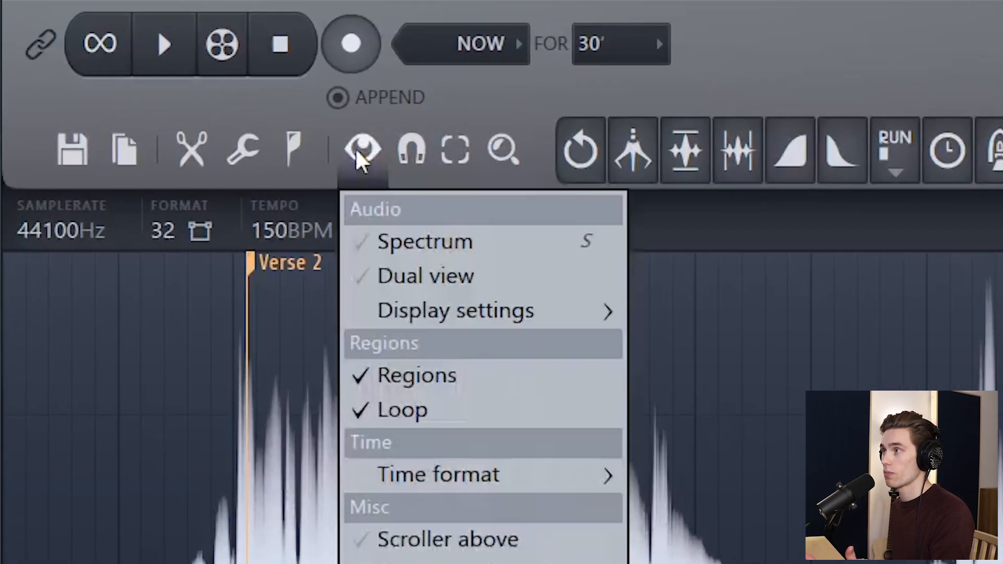
Step: Switch Edison to spectrum view with natural frequency scaling enabled
left_click(425, 242)
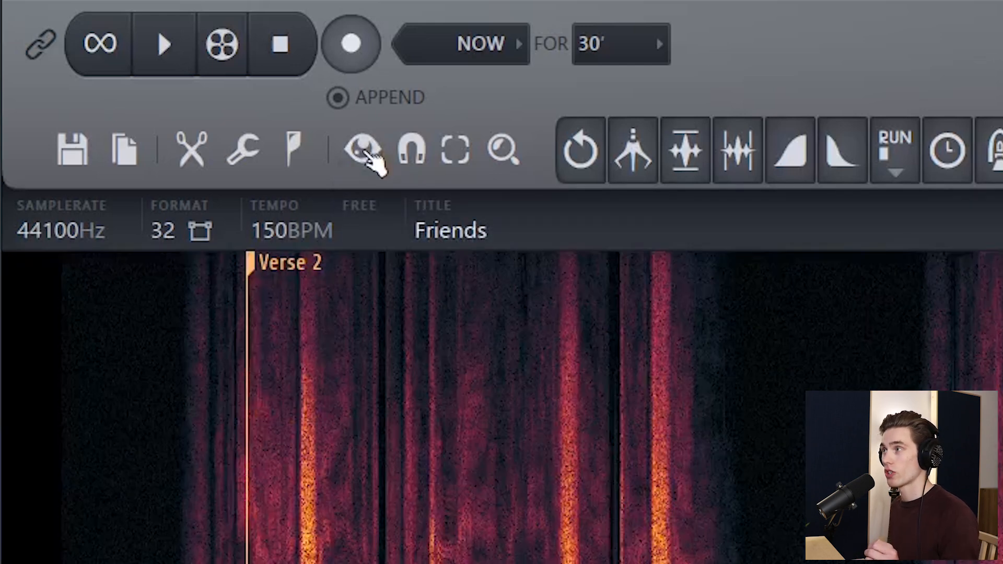
left_click(361, 151)
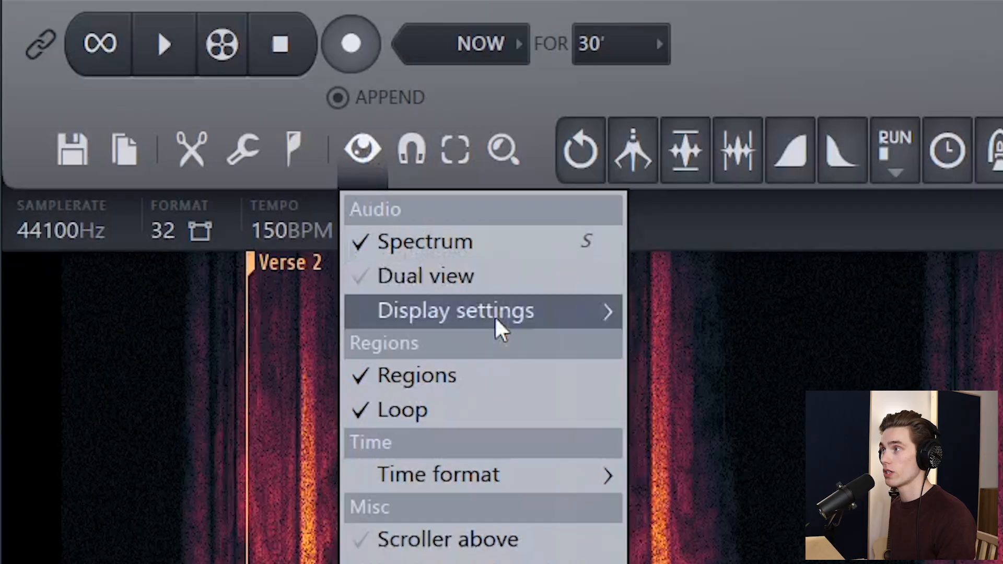
left_click(454, 310)
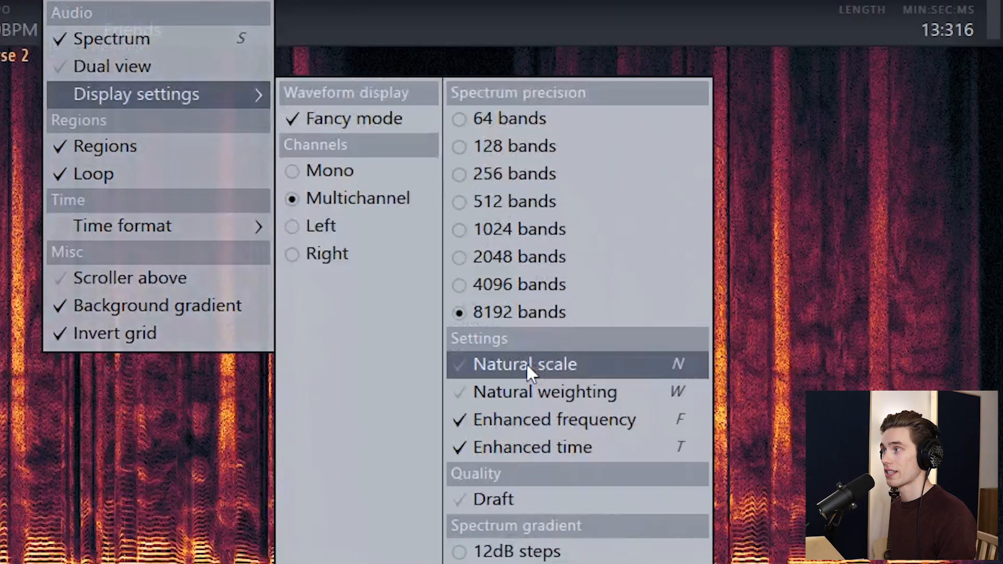
left_click(524, 364)
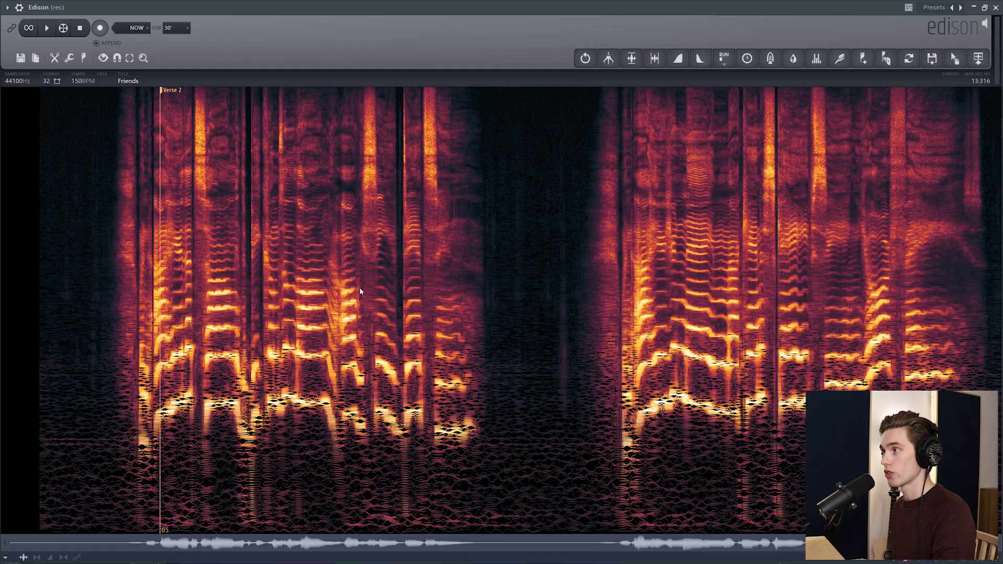
mouse_move(349, 252)
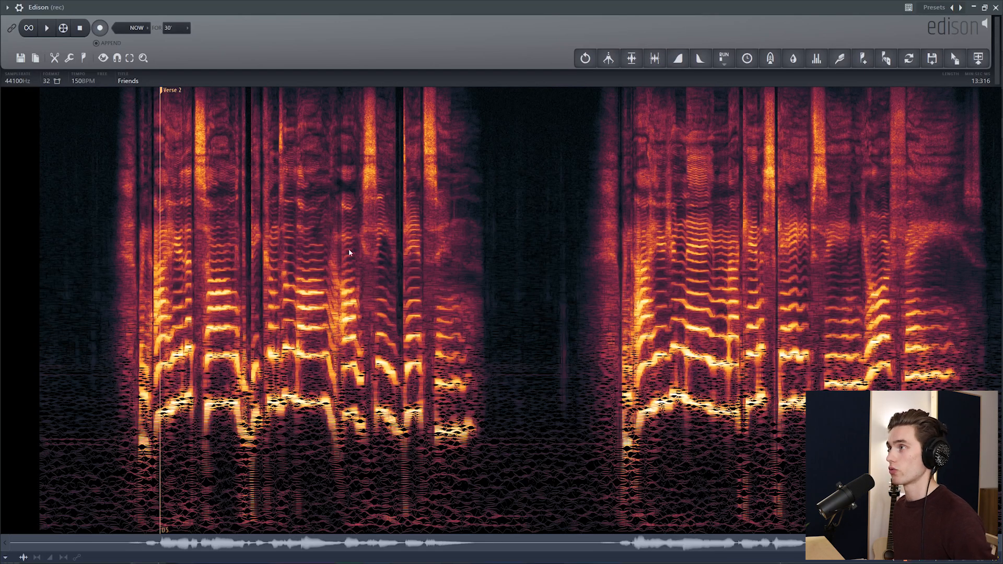
mouse_move(118, 526)
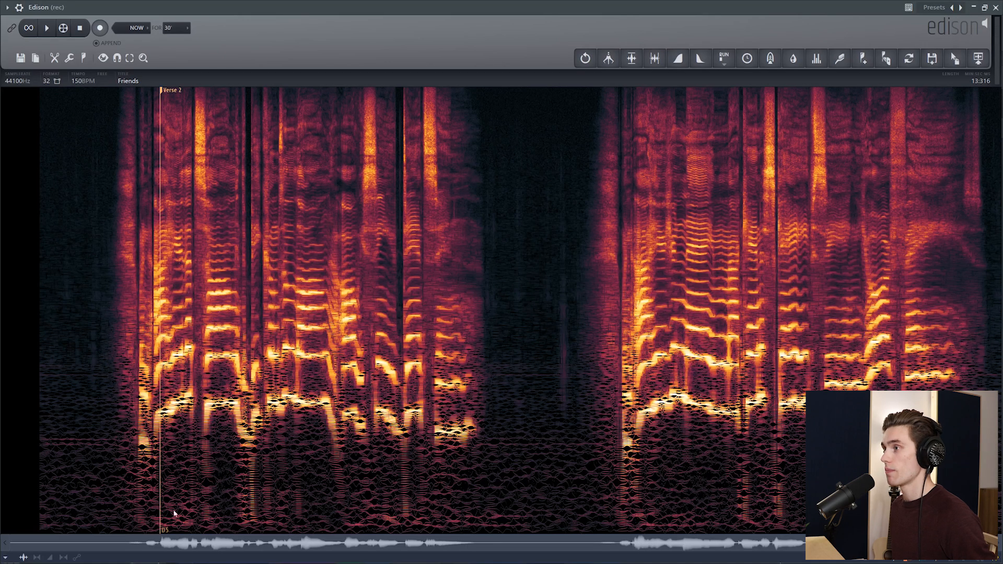
mouse_move(121, 488)
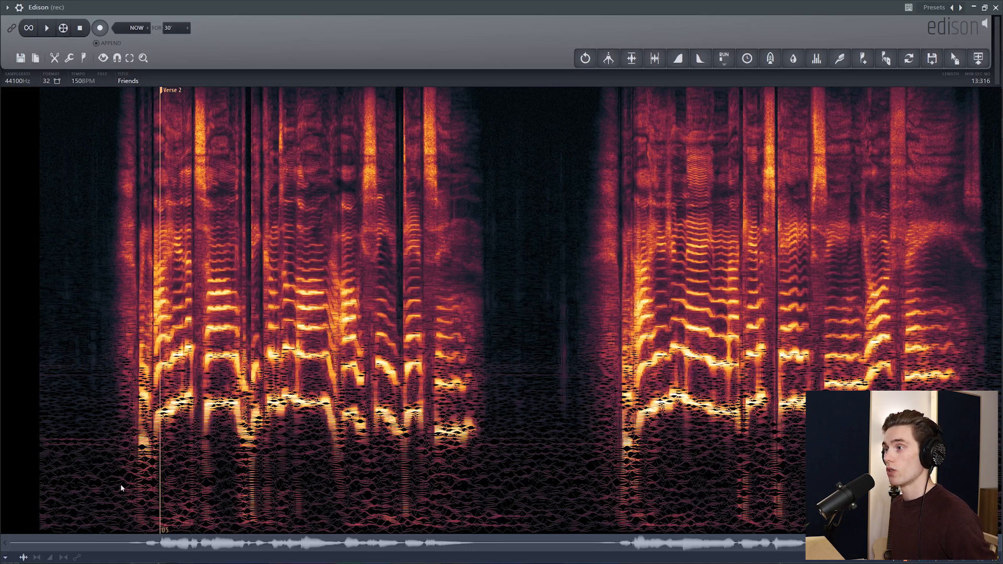
mouse_move(134, 167)
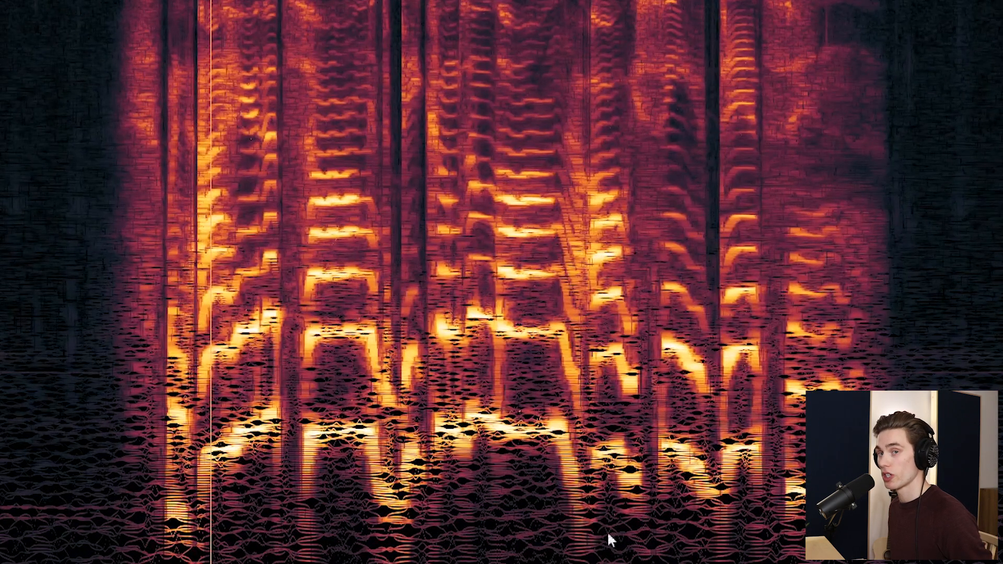
mouse_move(636, 267)
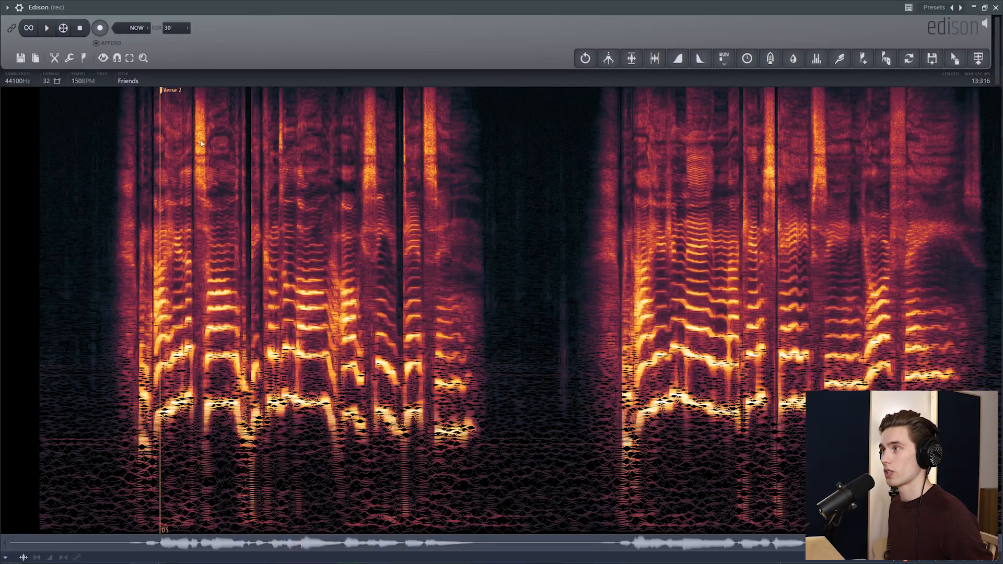
mouse_move(403, 148)
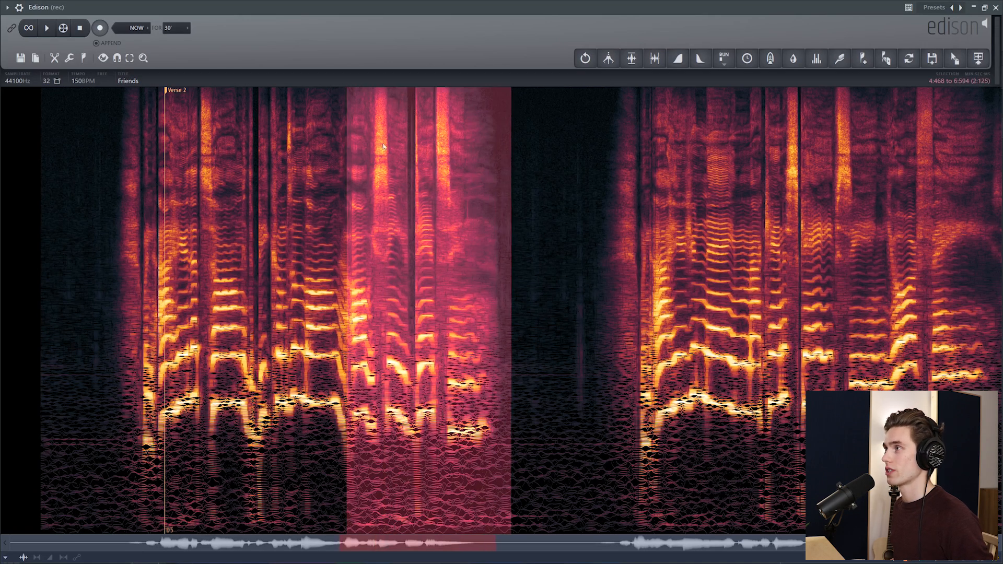
Step: Select one S sound and bring up Edison's spectral equalizer to cut roughly 5–10 kHz
left_click(99, 27)
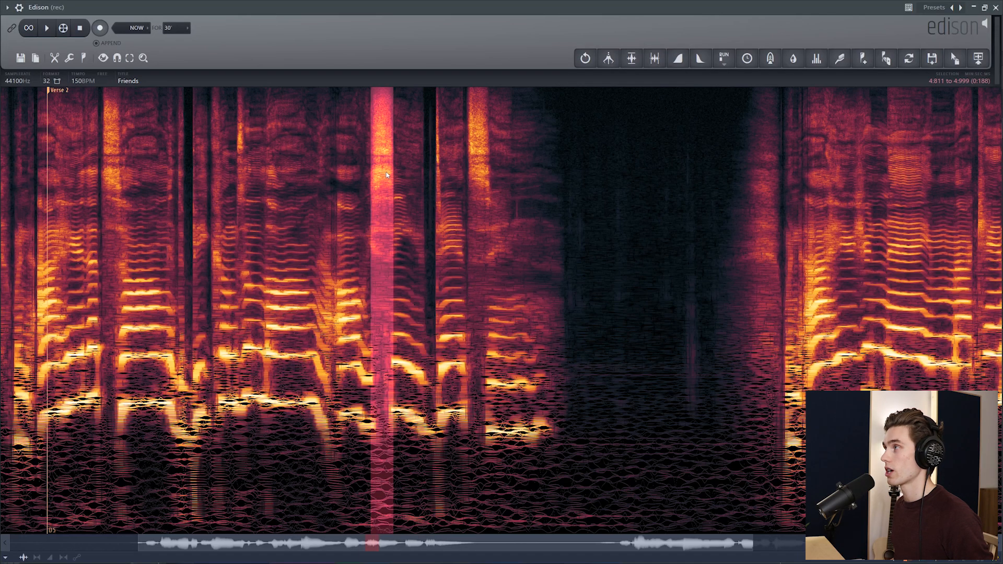
left_click(817, 58)
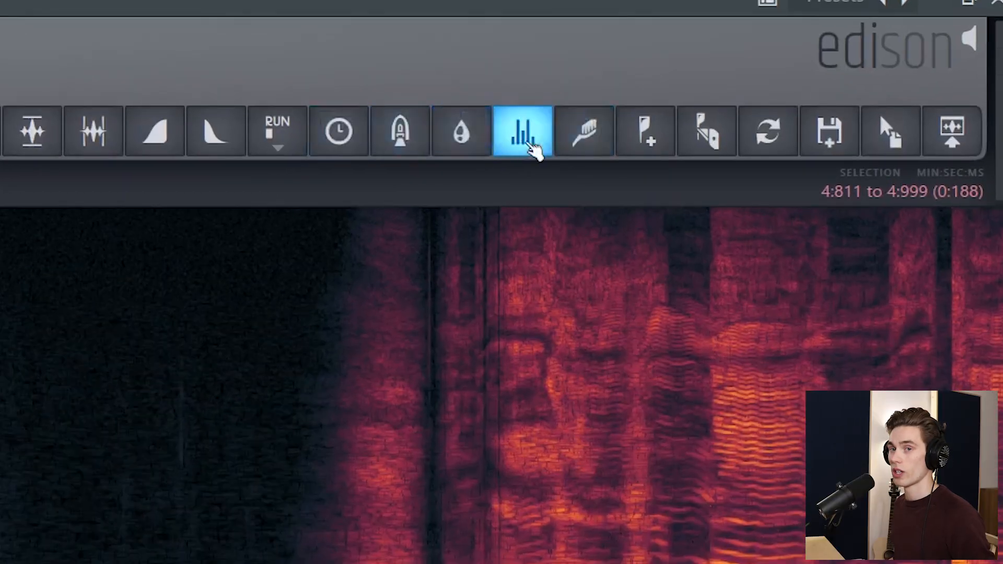
left_click(522, 131)
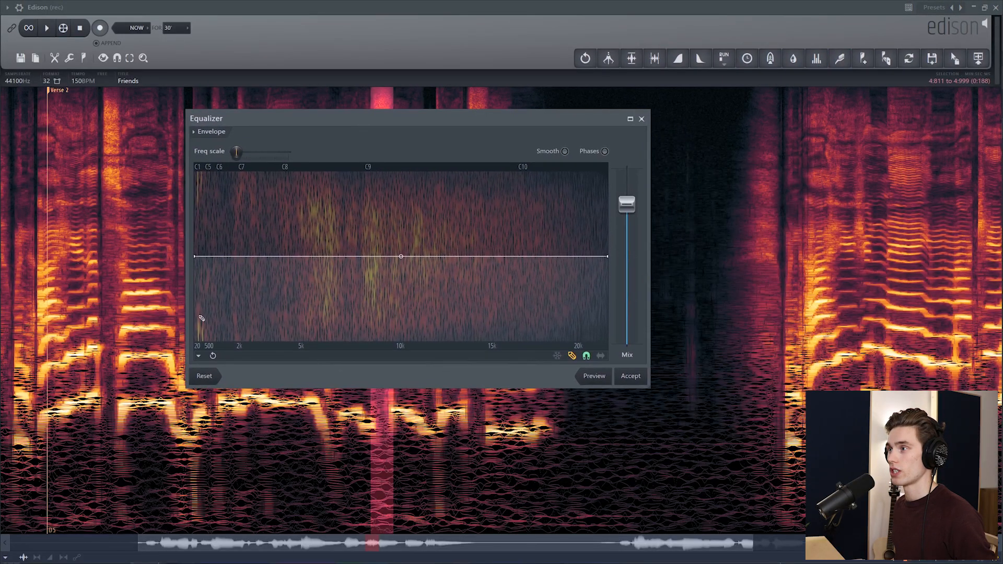
mouse_move(339, 279)
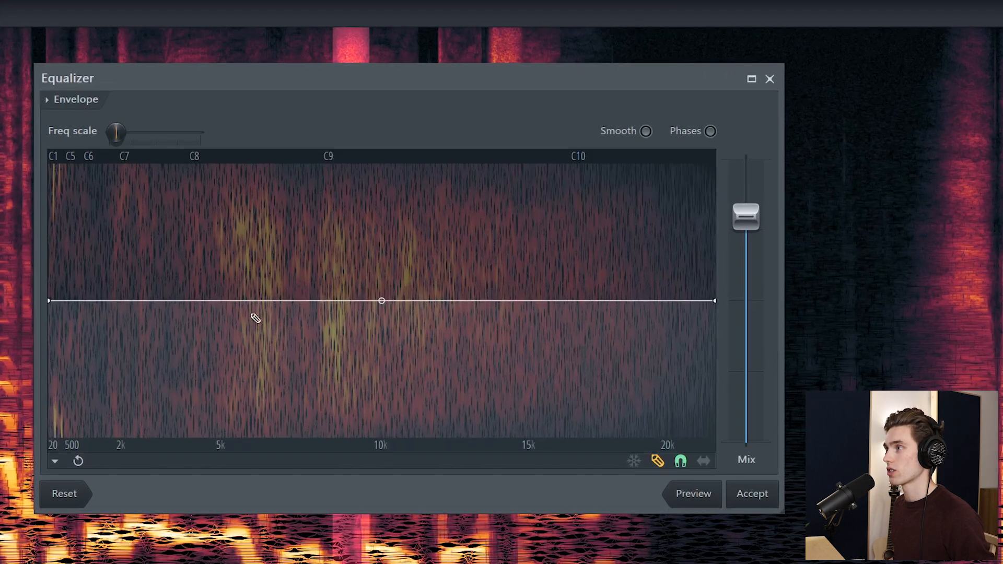
mouse_move(341, 331)
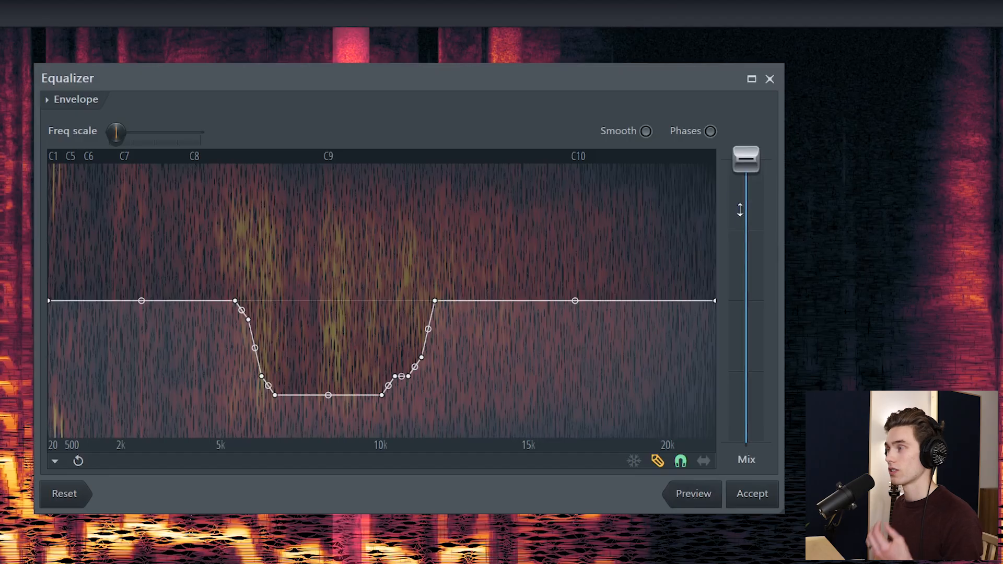
mouse_move(778, 159)
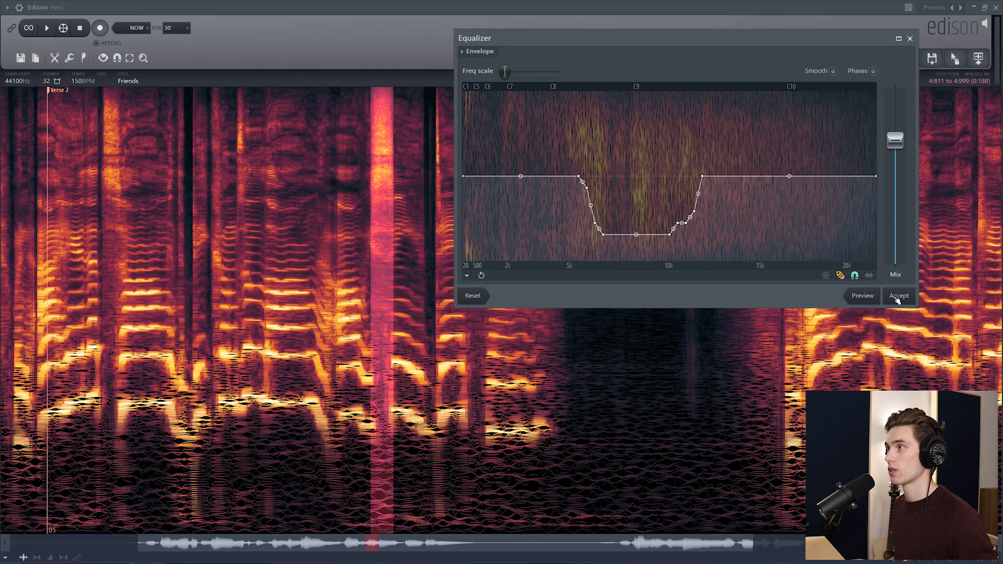
Step: Accept the 5–10 kHz dip on the first sibilant and reuse it on two more S sounds
left_click(899, 295)
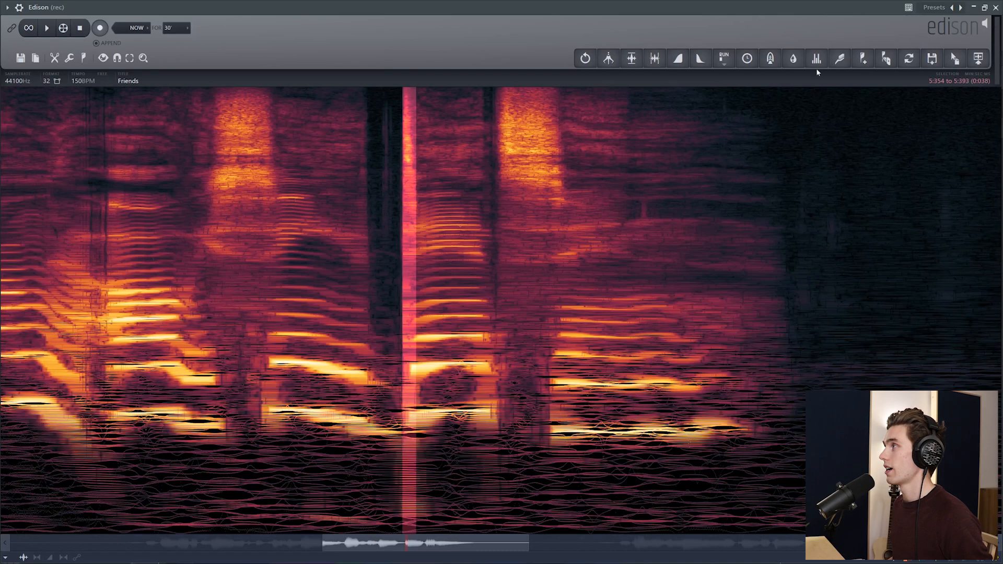
left_click(816, 58)
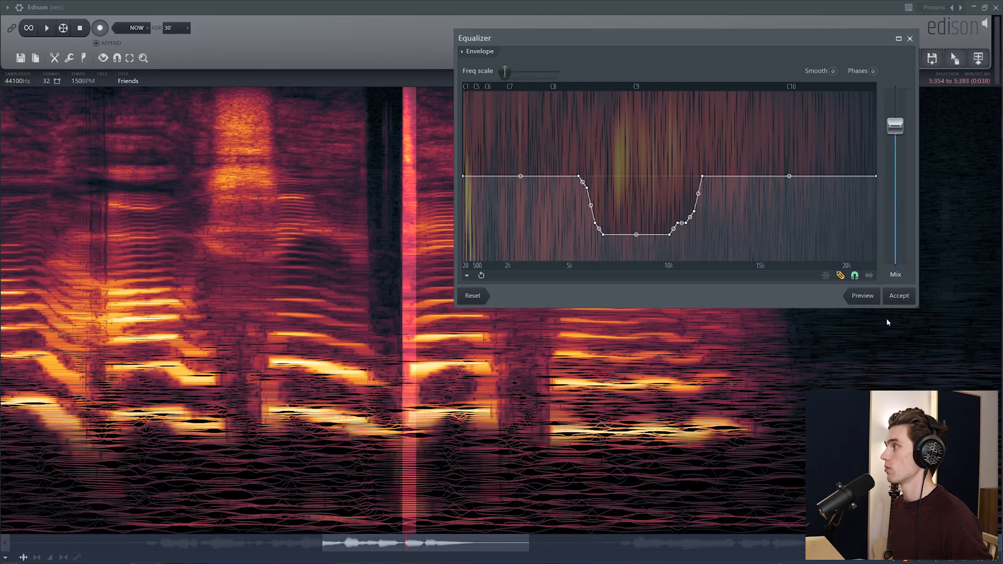
left_click(899, 296)
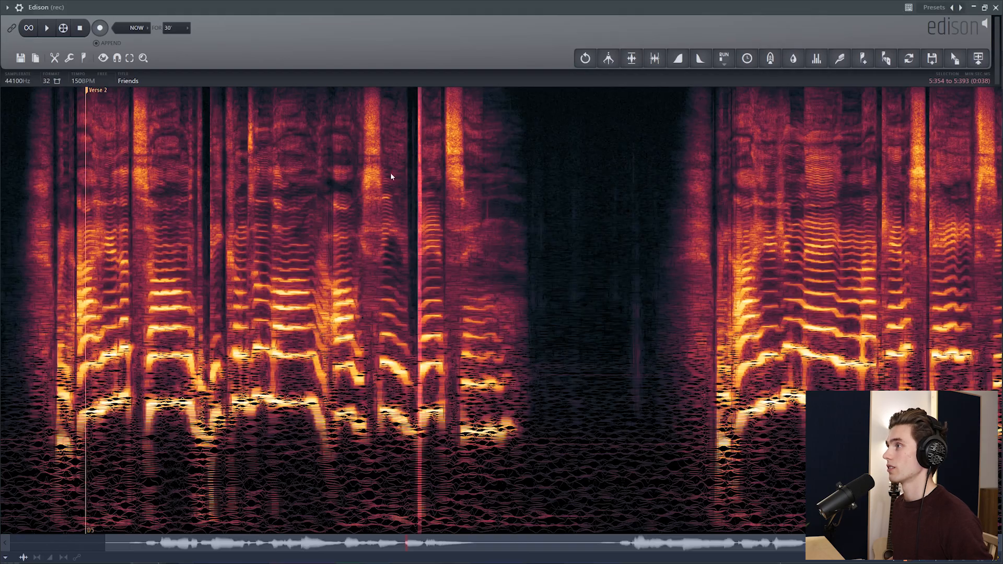
left_click(46, 27)
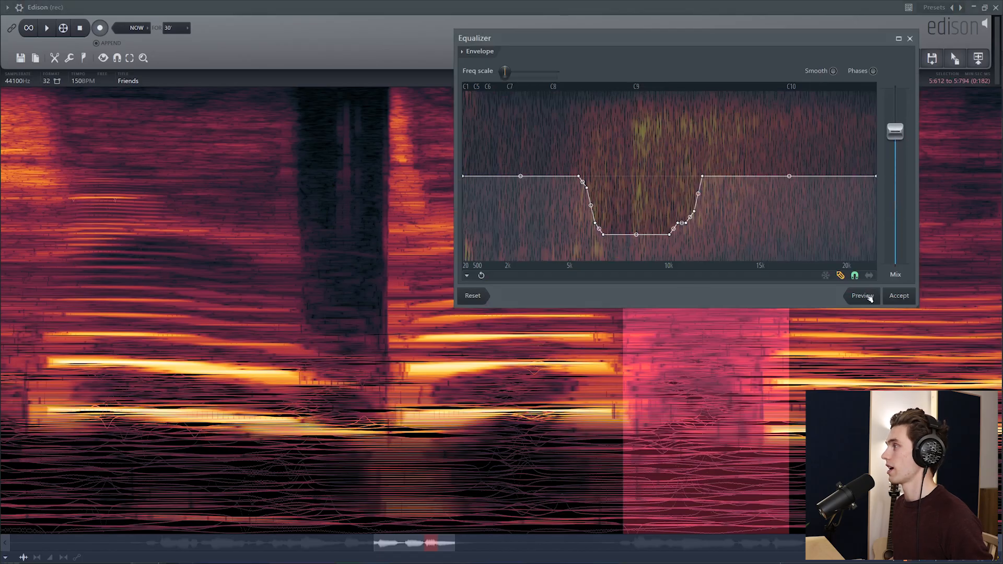
left_click(898, 295)
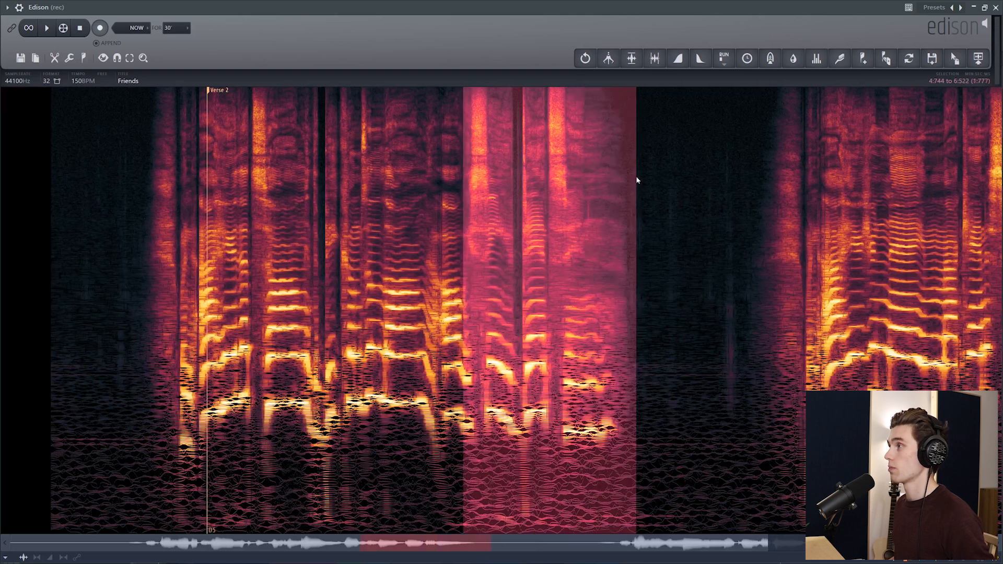
left_click(47, 27)
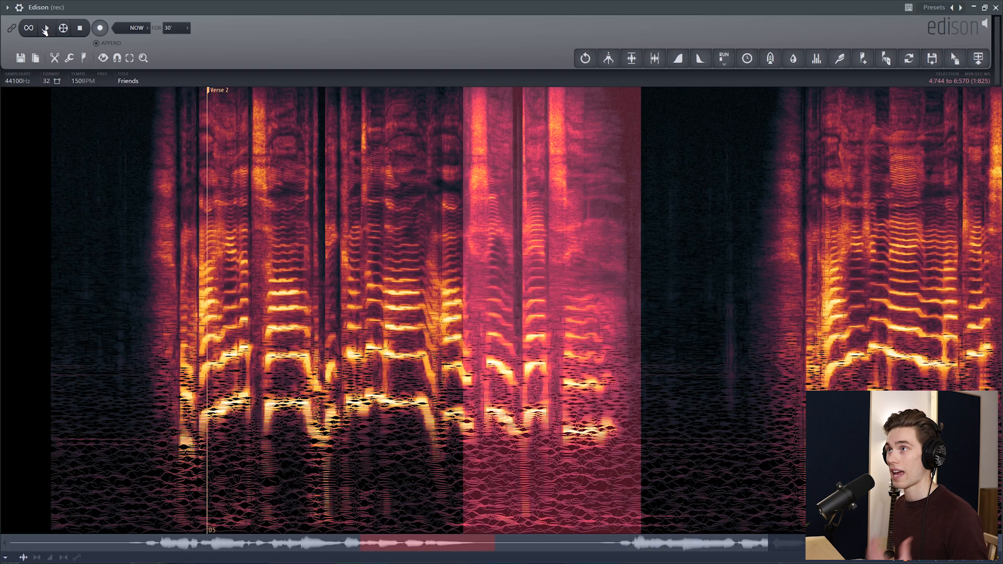
left_click(46, 27)
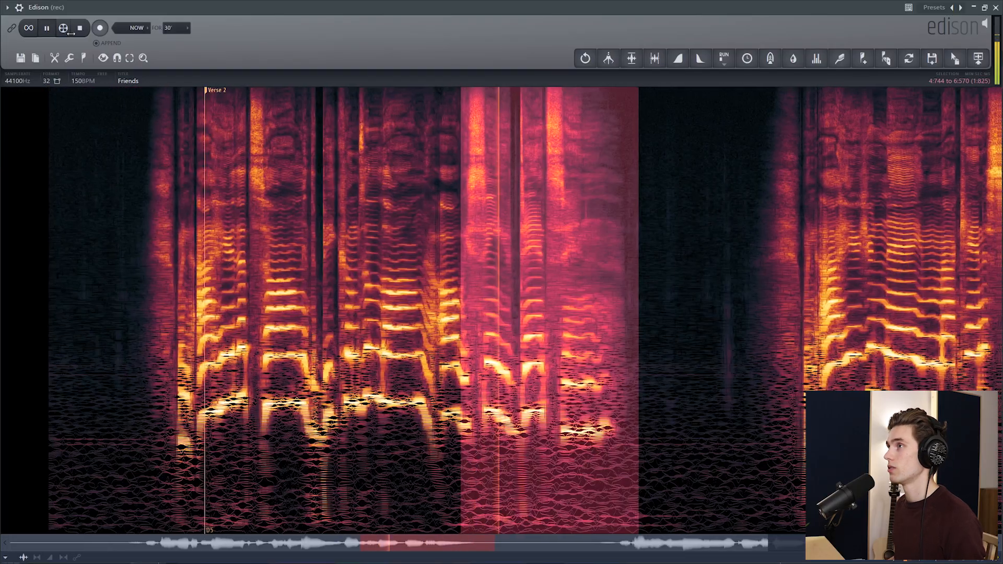
left_click(46, 27)
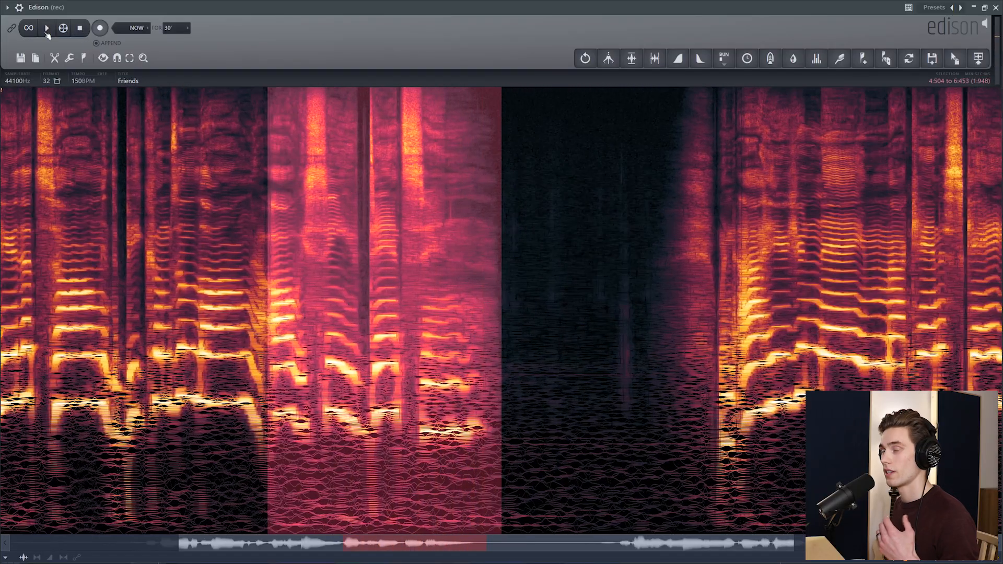
left_click(47, 28)
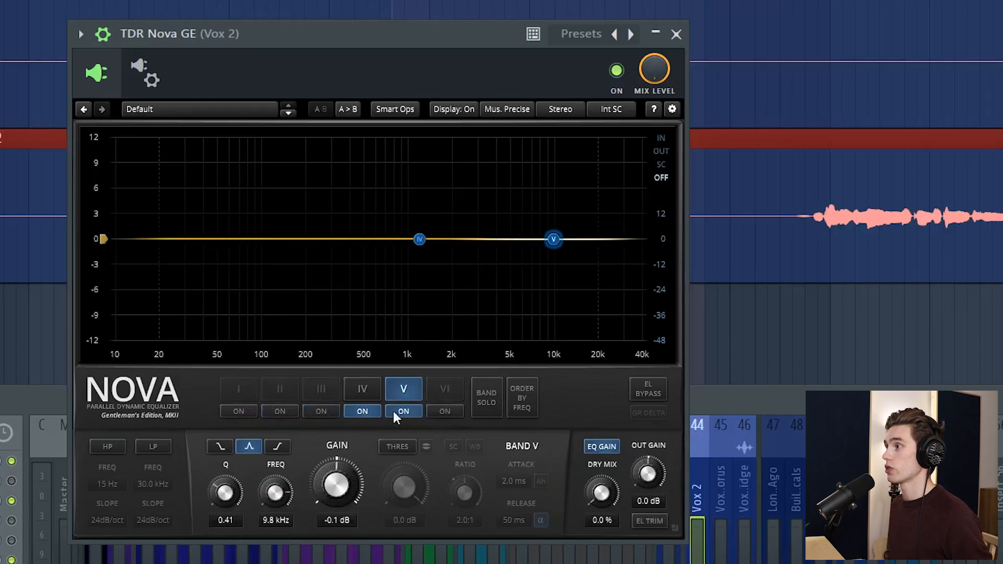
Step: Disable Nova band IV so only band V near 9.3 kHz stays active
left_click(361, 411)
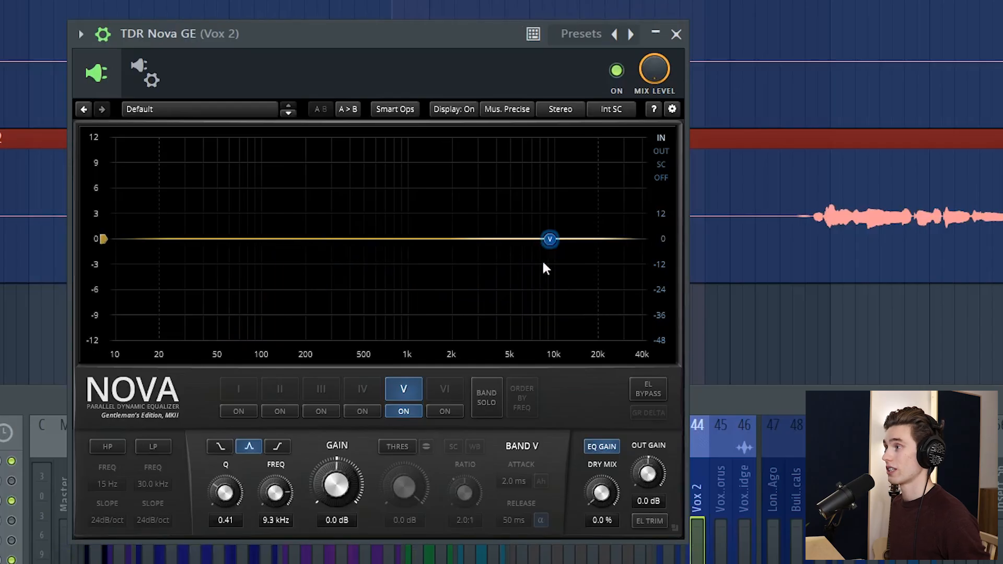
mouse_move(560, 235)
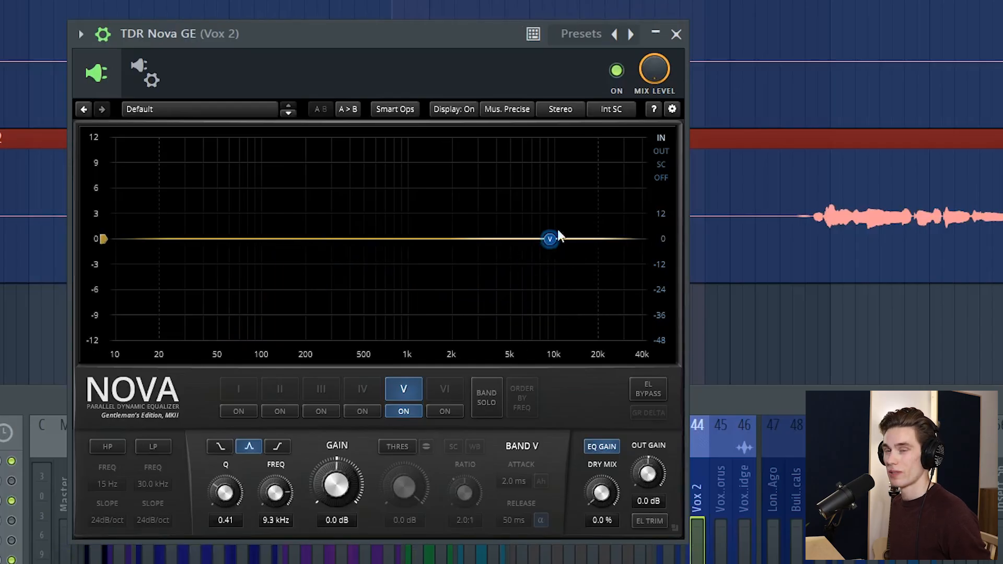
mouse_move(393, 452)
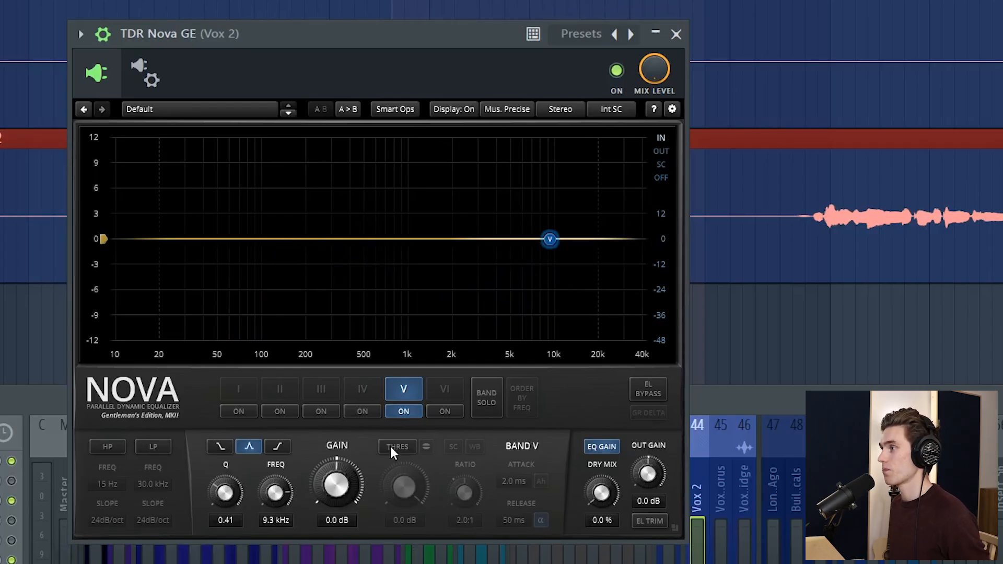
Step: Engage band V's threshold so it dynamically cuts sibilance around 9.3 kHz
left_click(397, 446)
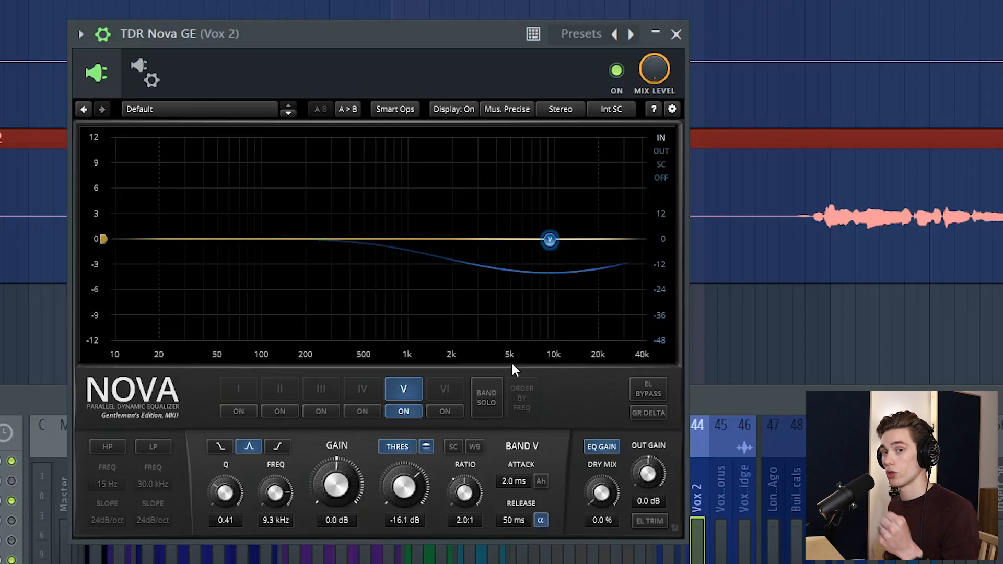
mouse_move(515, 374)
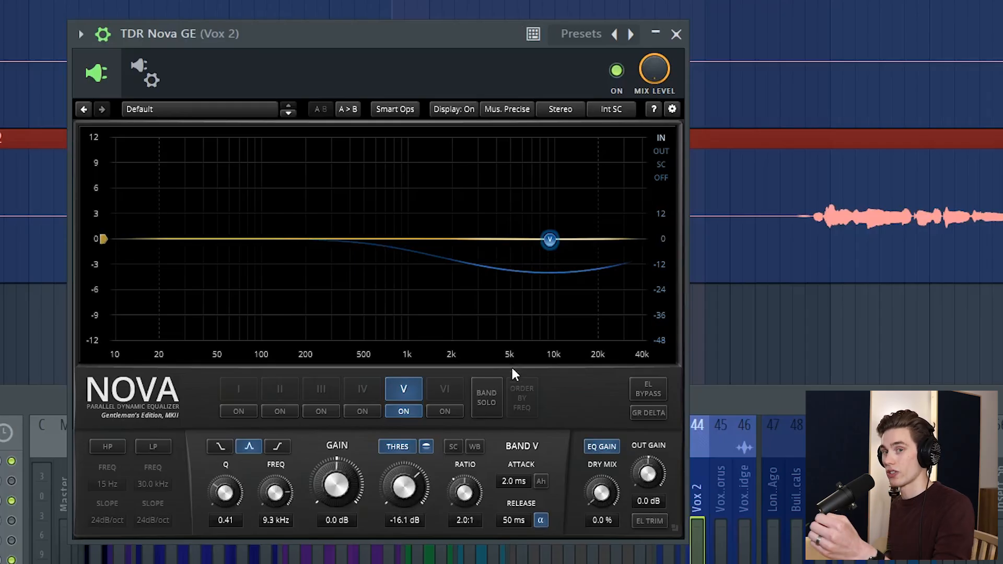
mouse_move(307, 476)
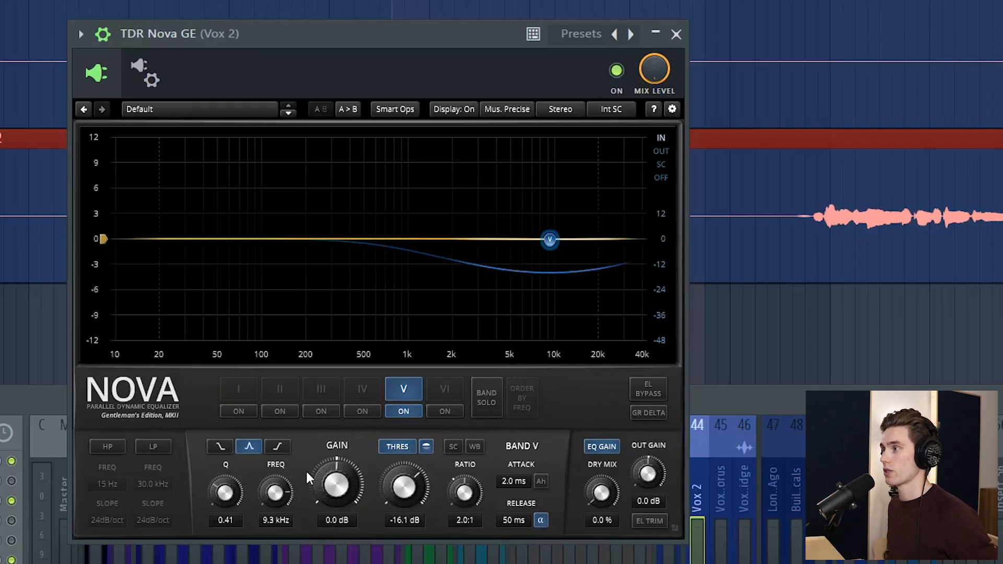
mouse_move(285, 344)
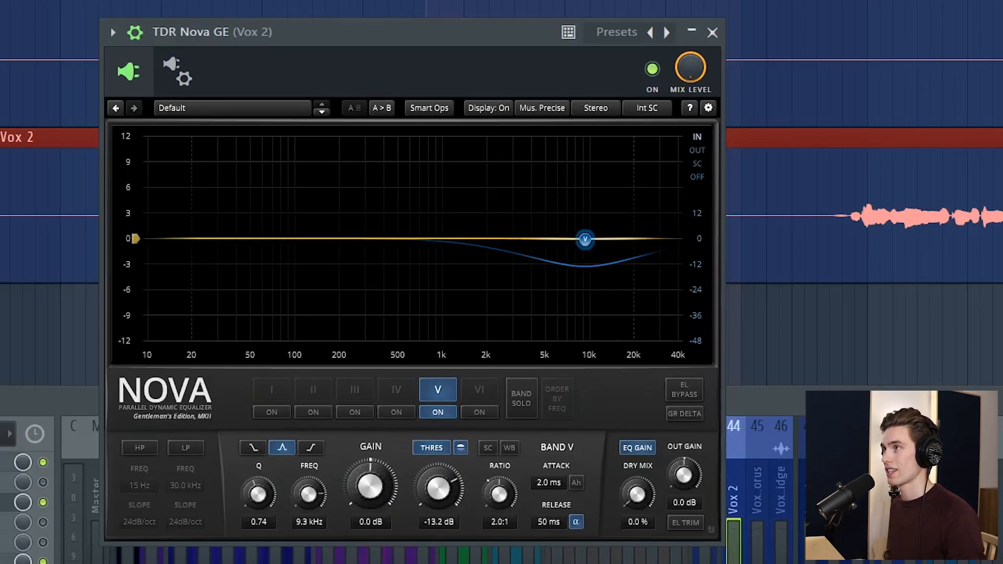
mouse_move(569, 251)
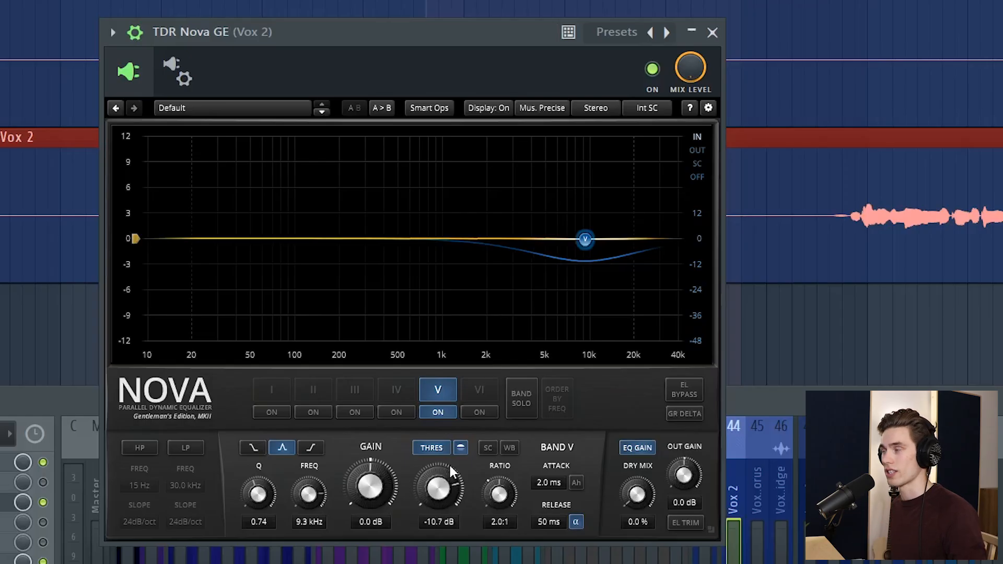
mouse_move(597, 276)
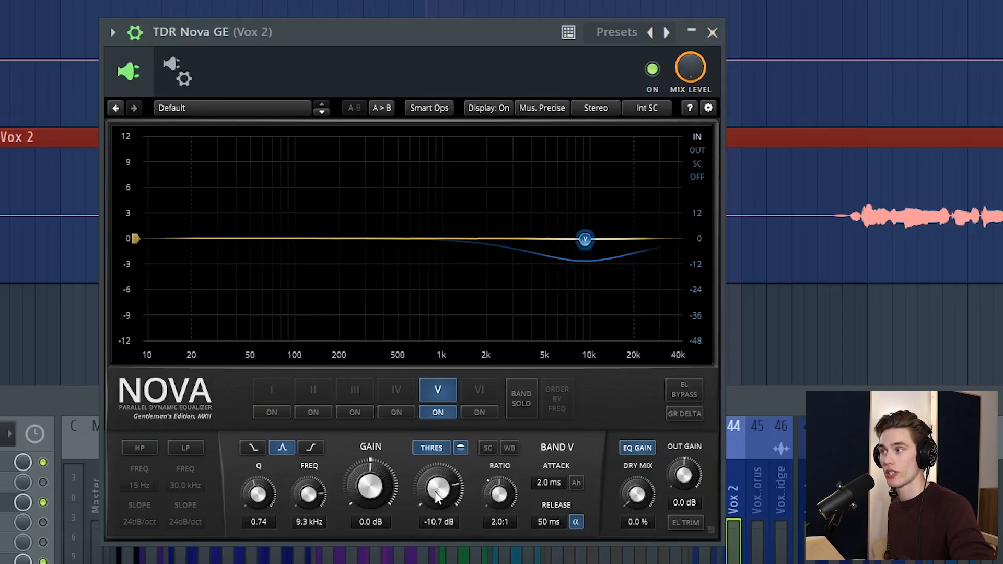
mouse_move(358, 505)
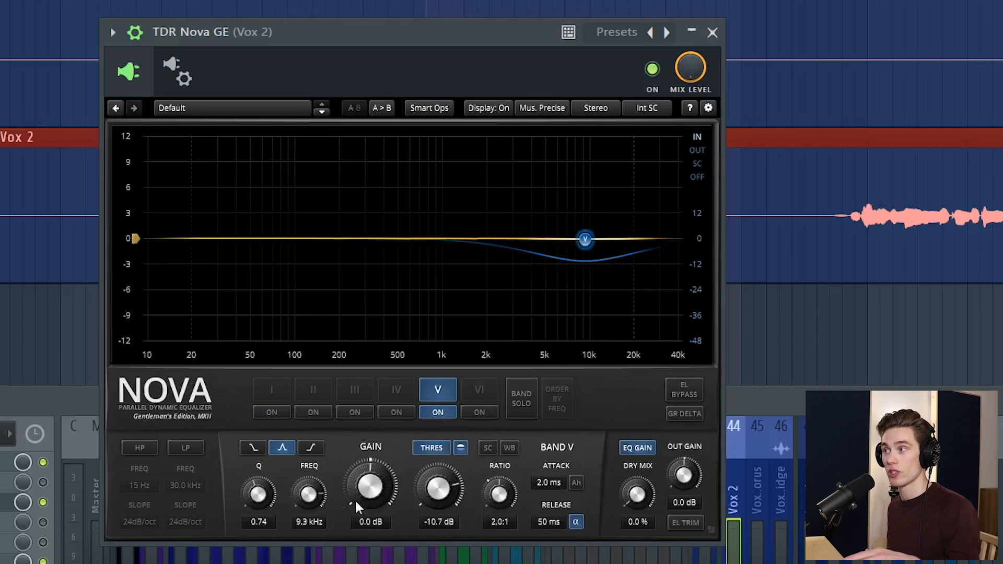
mouse_move(723, 54)
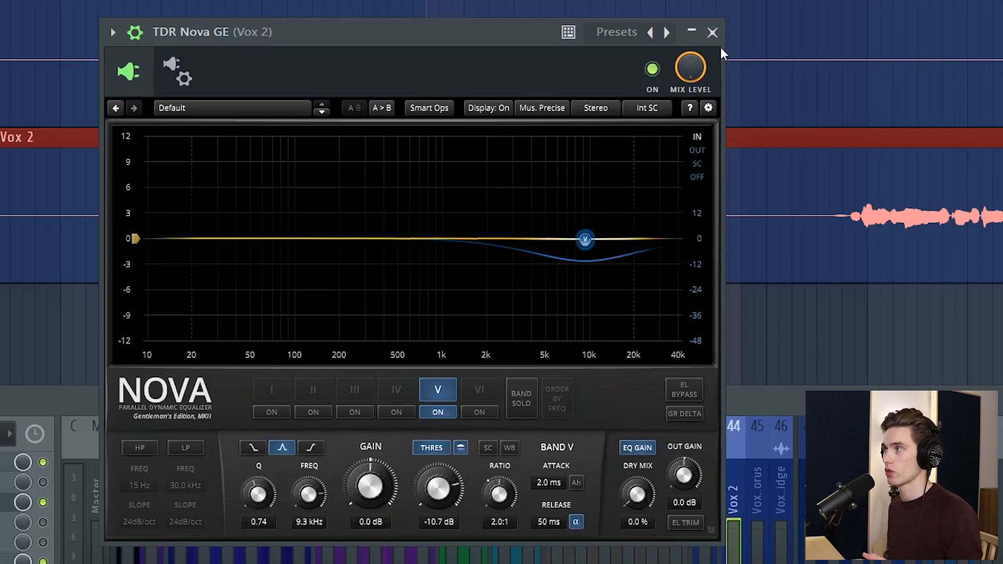